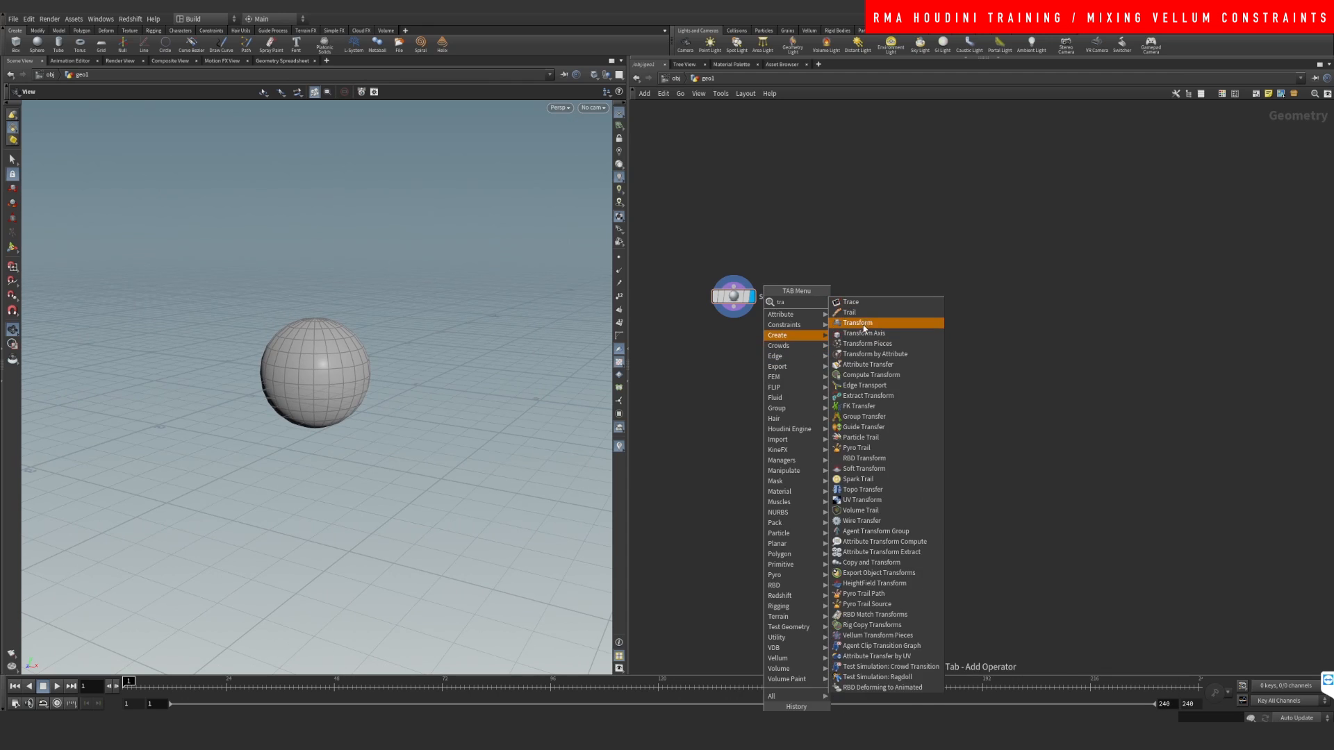
Add transform1 after a Remesh at 0.05 target size, and select it.
left_click(857, 322)
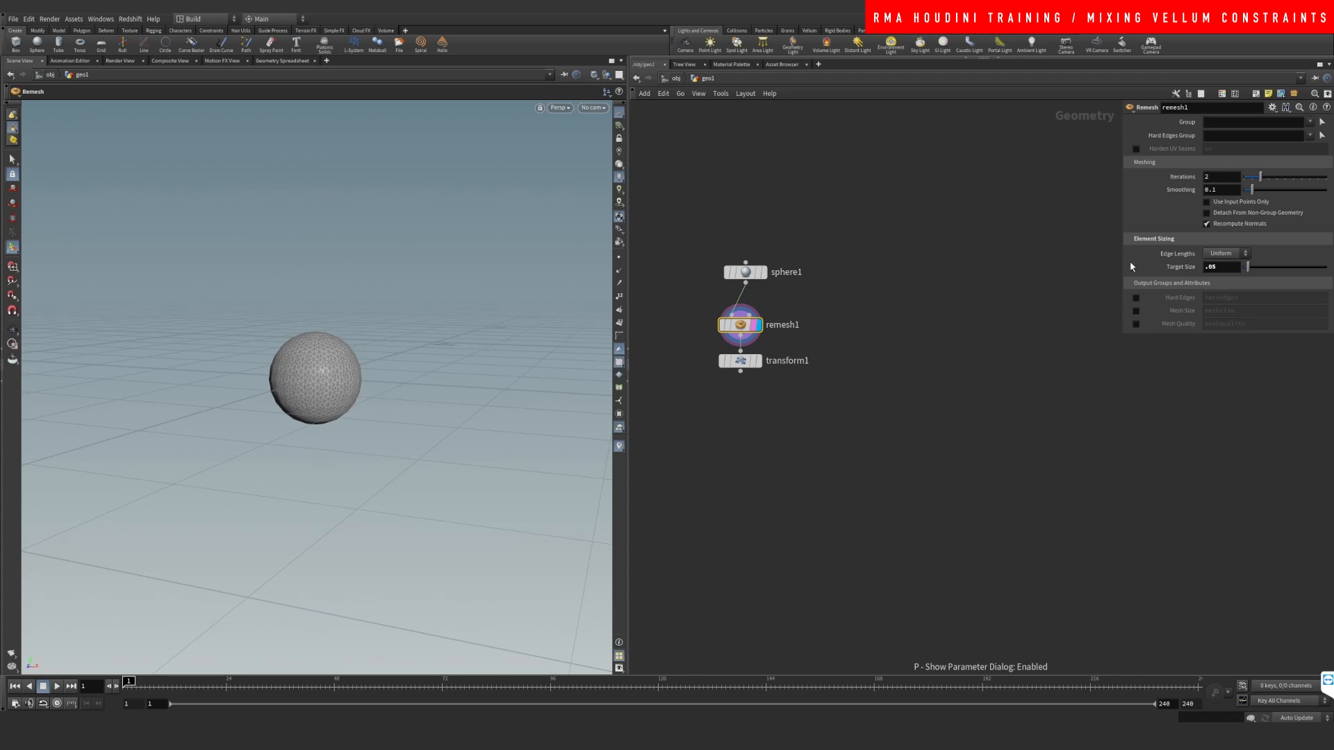
left_click(739, 361)
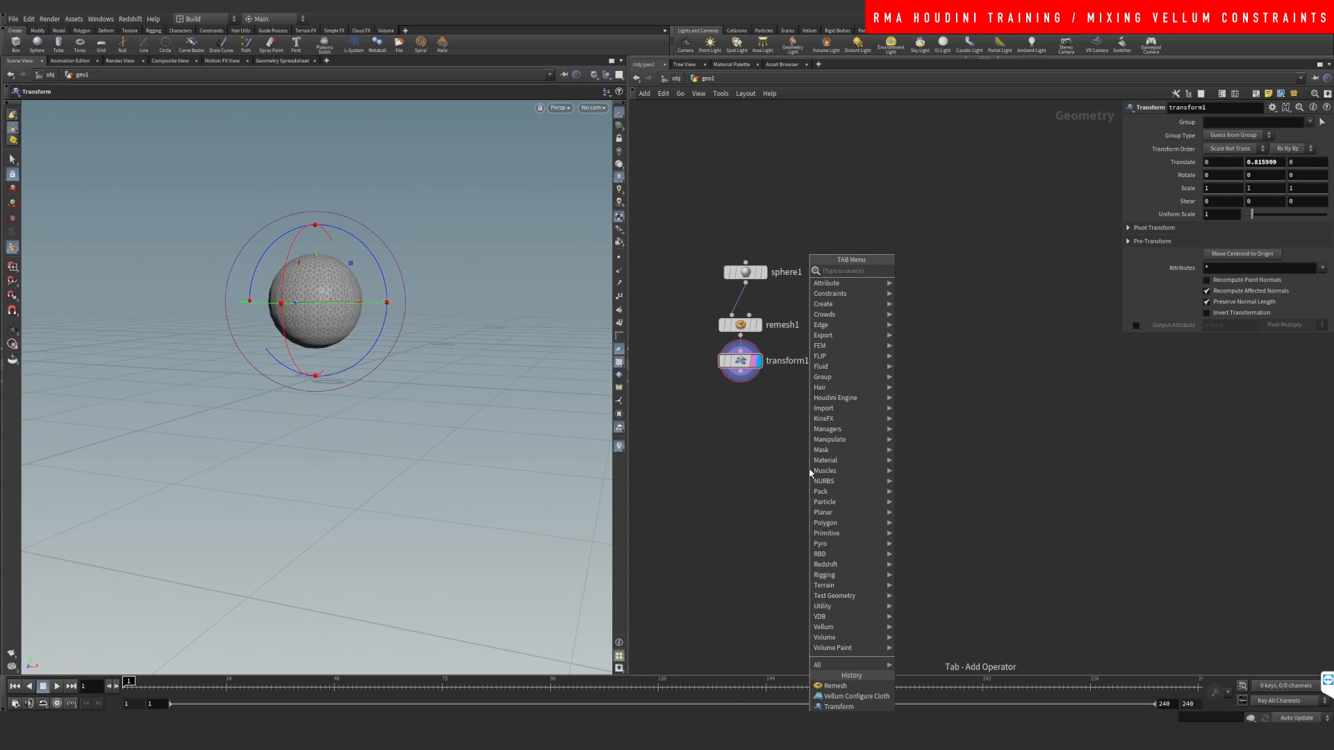
Add a Vellum Configure Cloth node after transform1, then bring up the node list for a solver.
type("vel c")
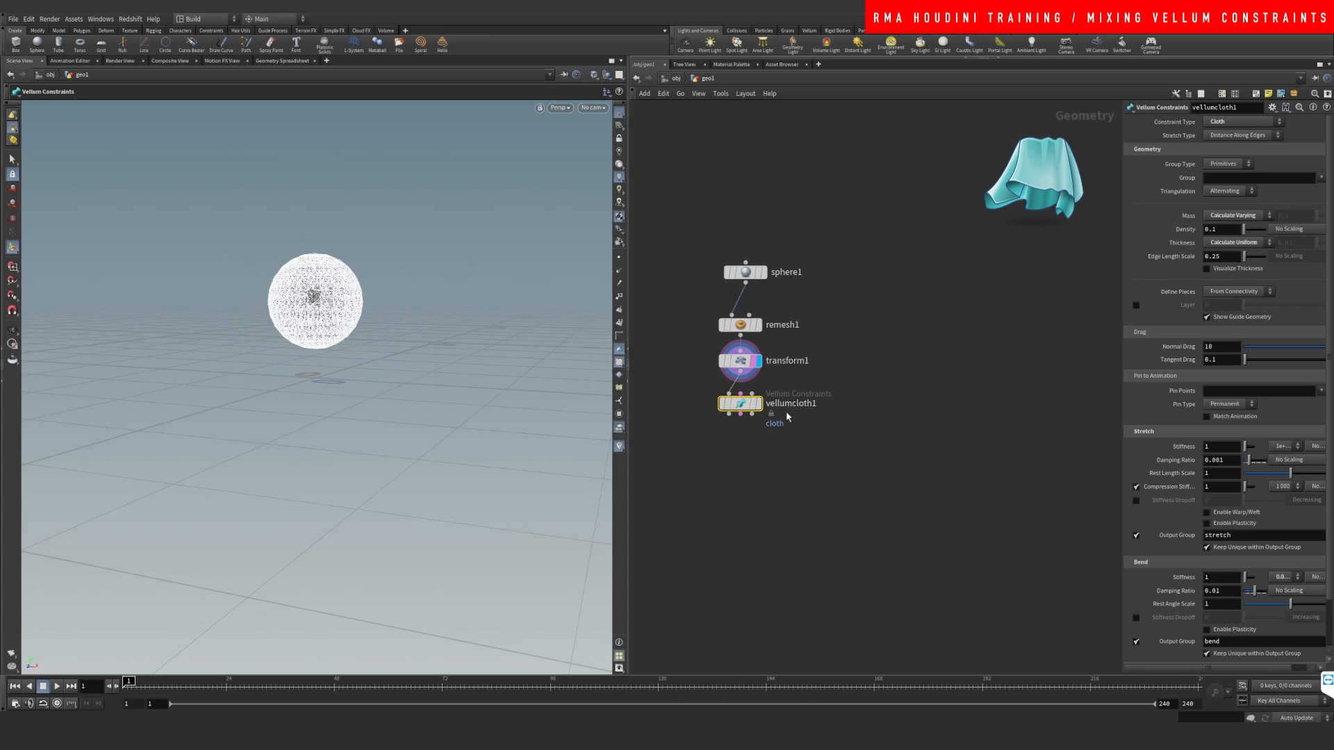
key("Tab")
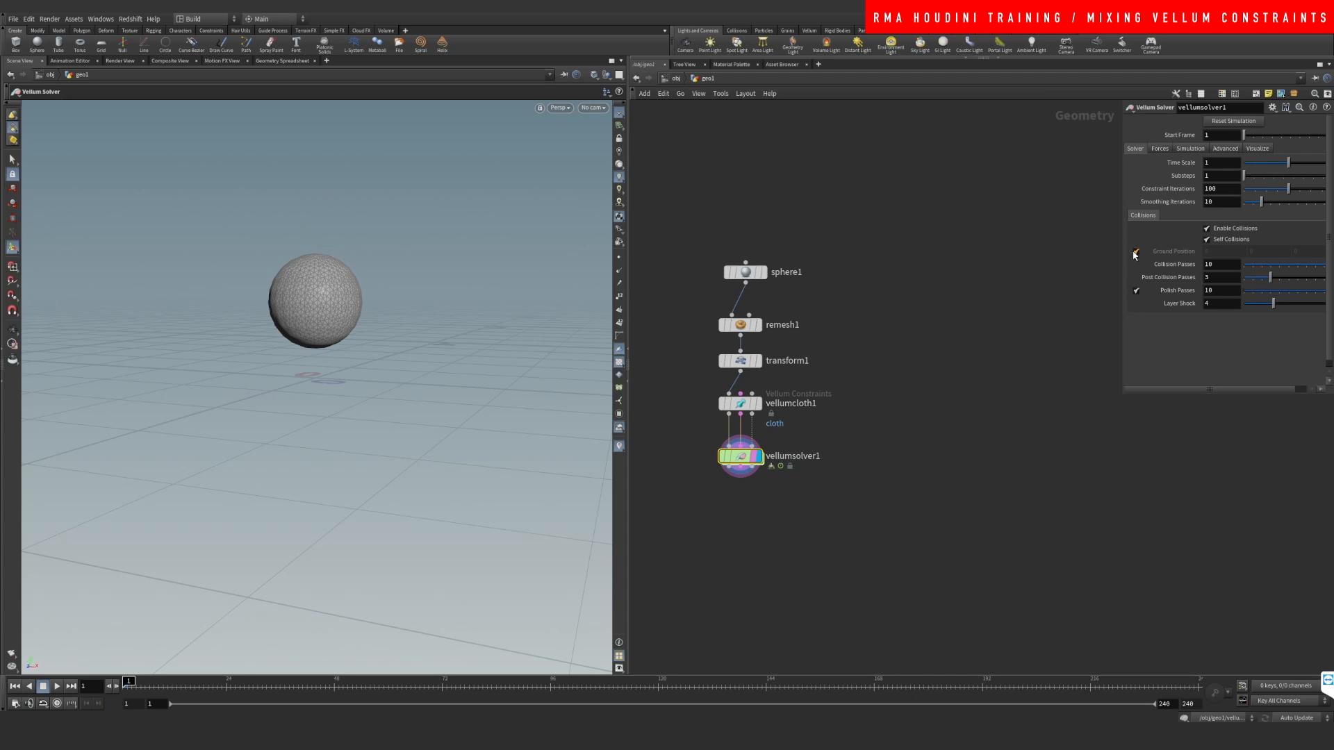
Enable the solver's ground plane, play and stop the simulation, then select vellumcloth1.
left_click(1136, 251)
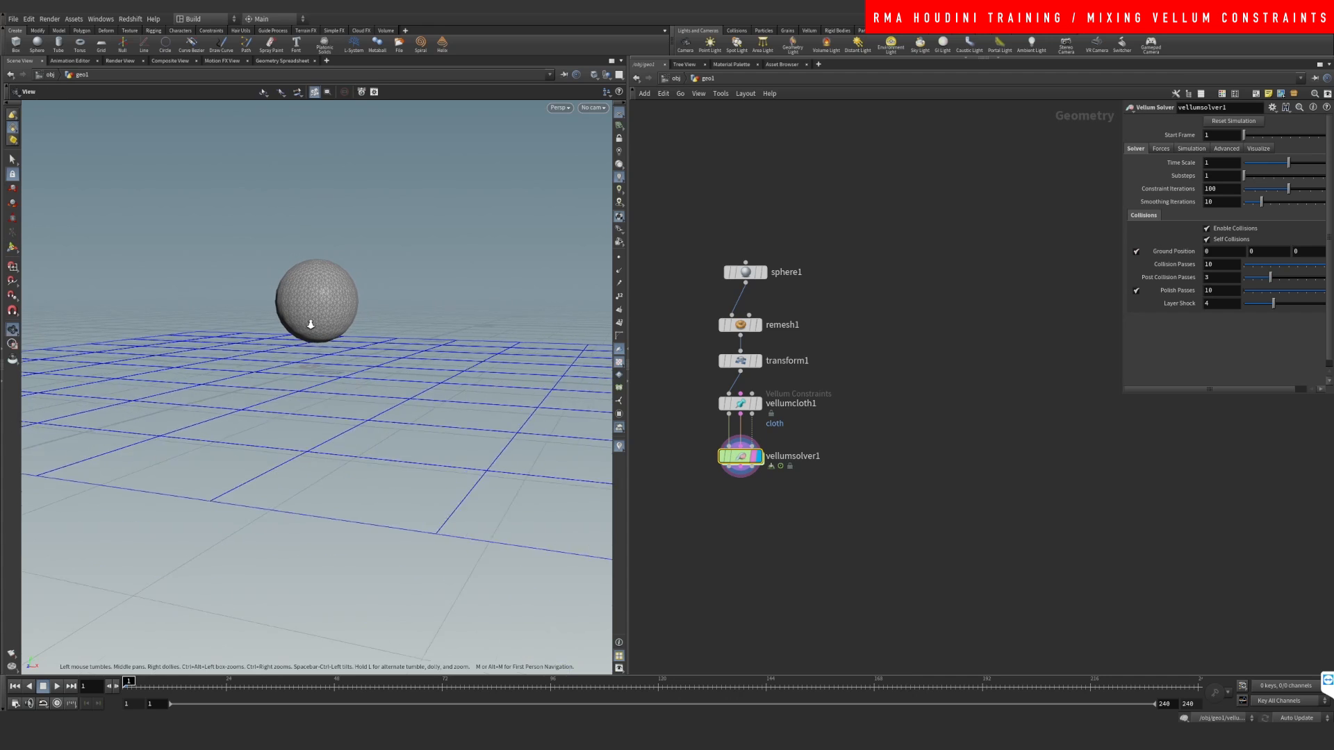
left_click(56, 686)
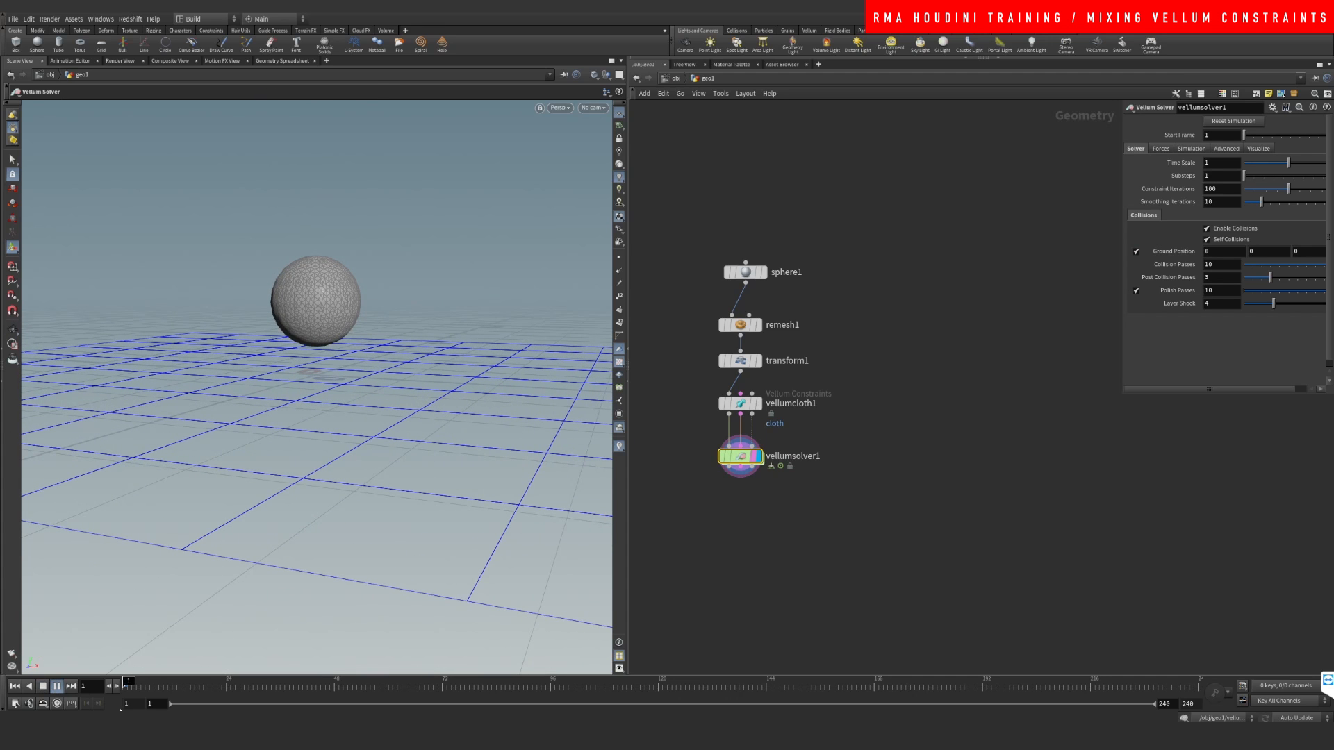
left_click(55, 686)
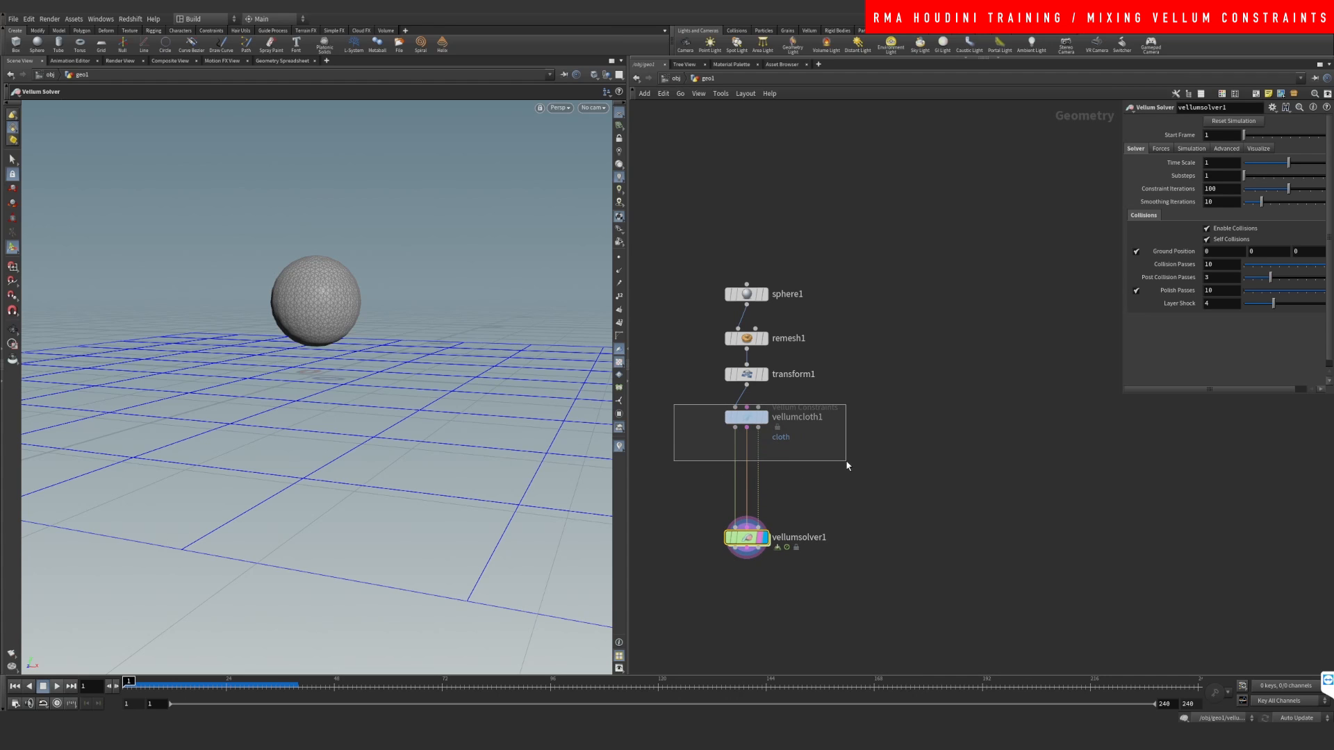
left_click(747, 417)
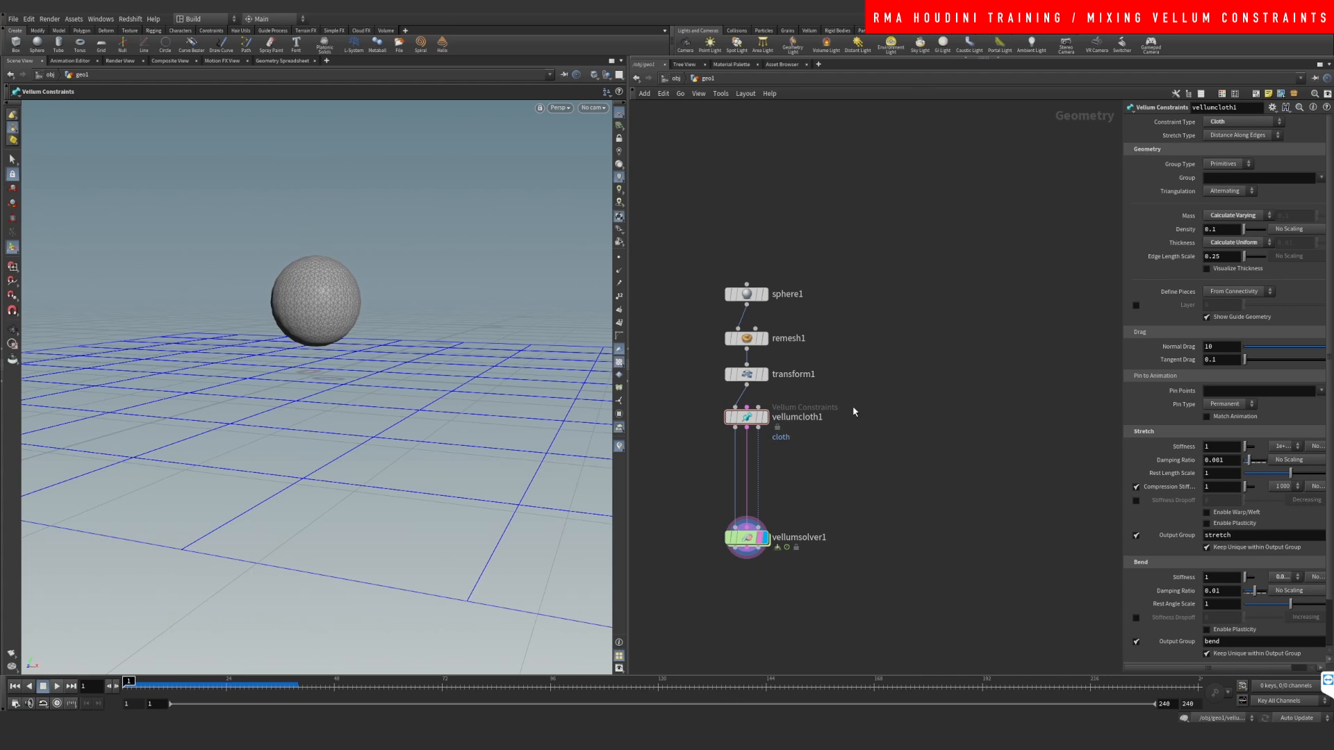
mouse_move(834, 436)
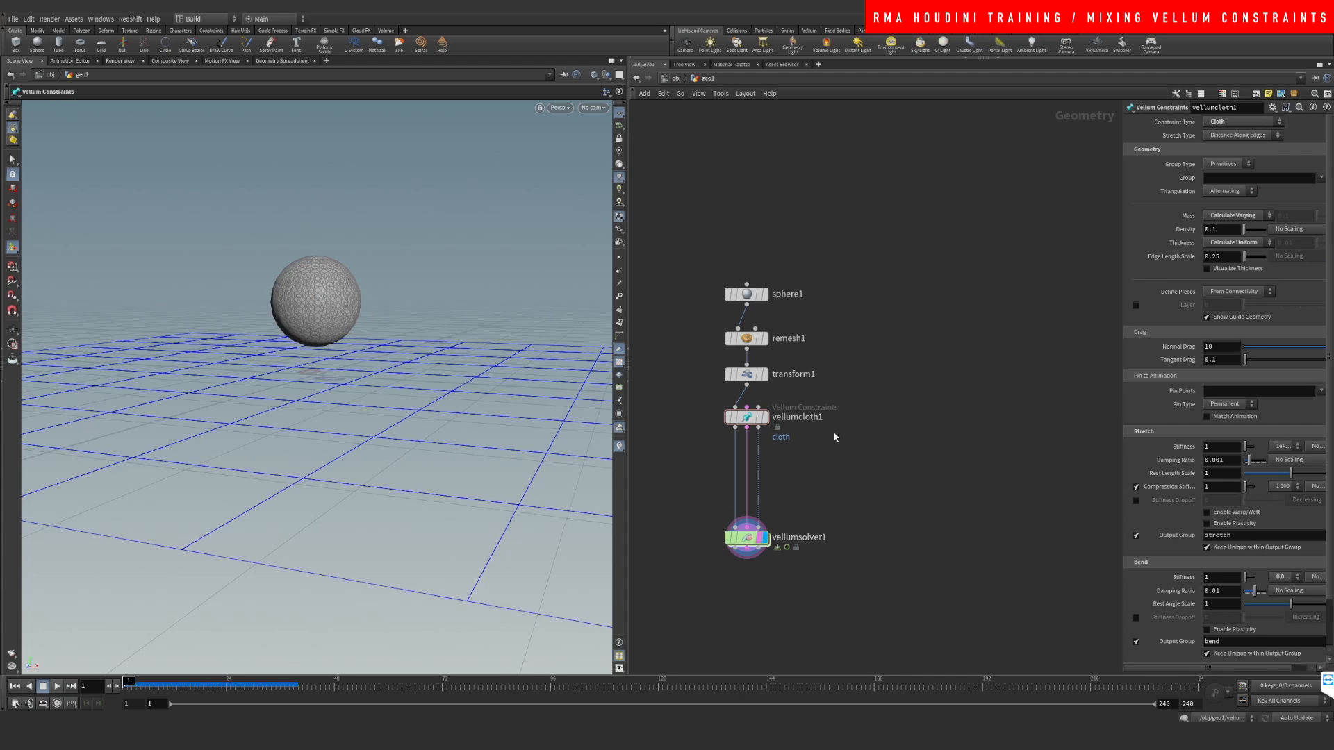
mouse_move(853, 391)
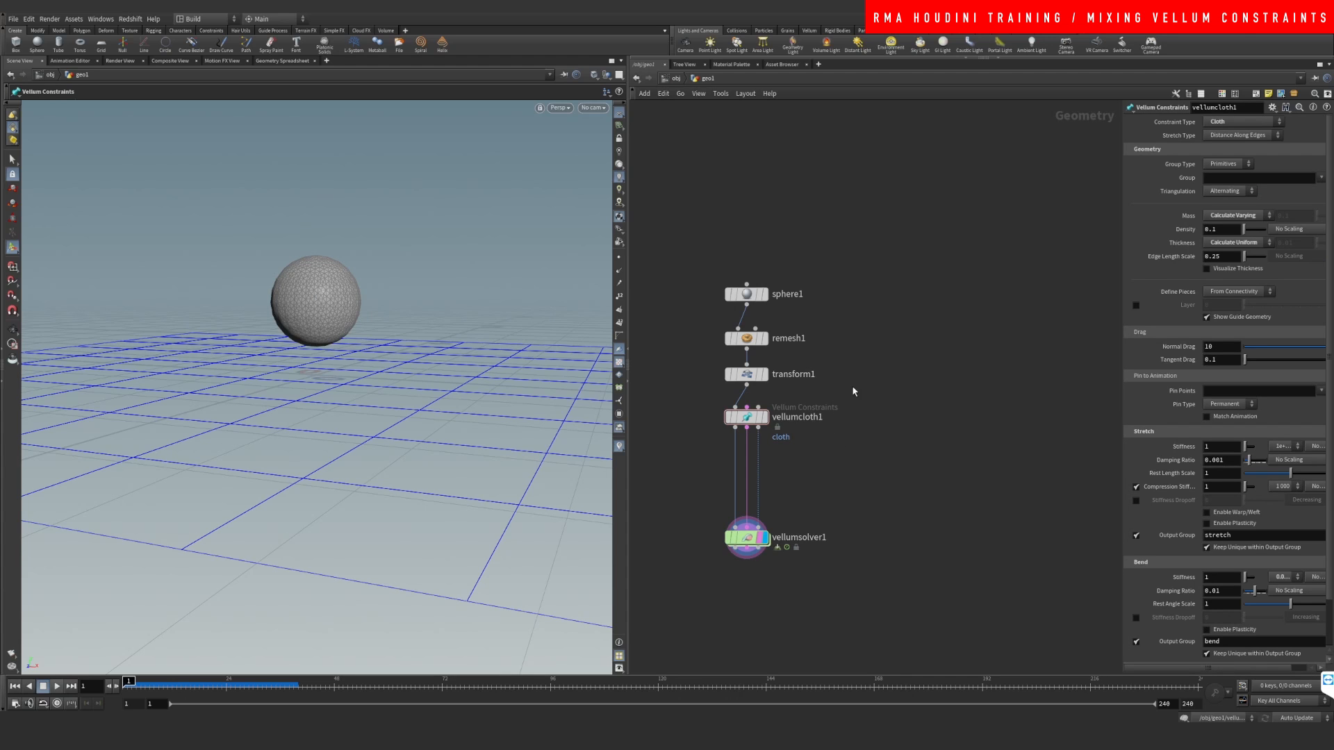
mouse_move(693, 408)
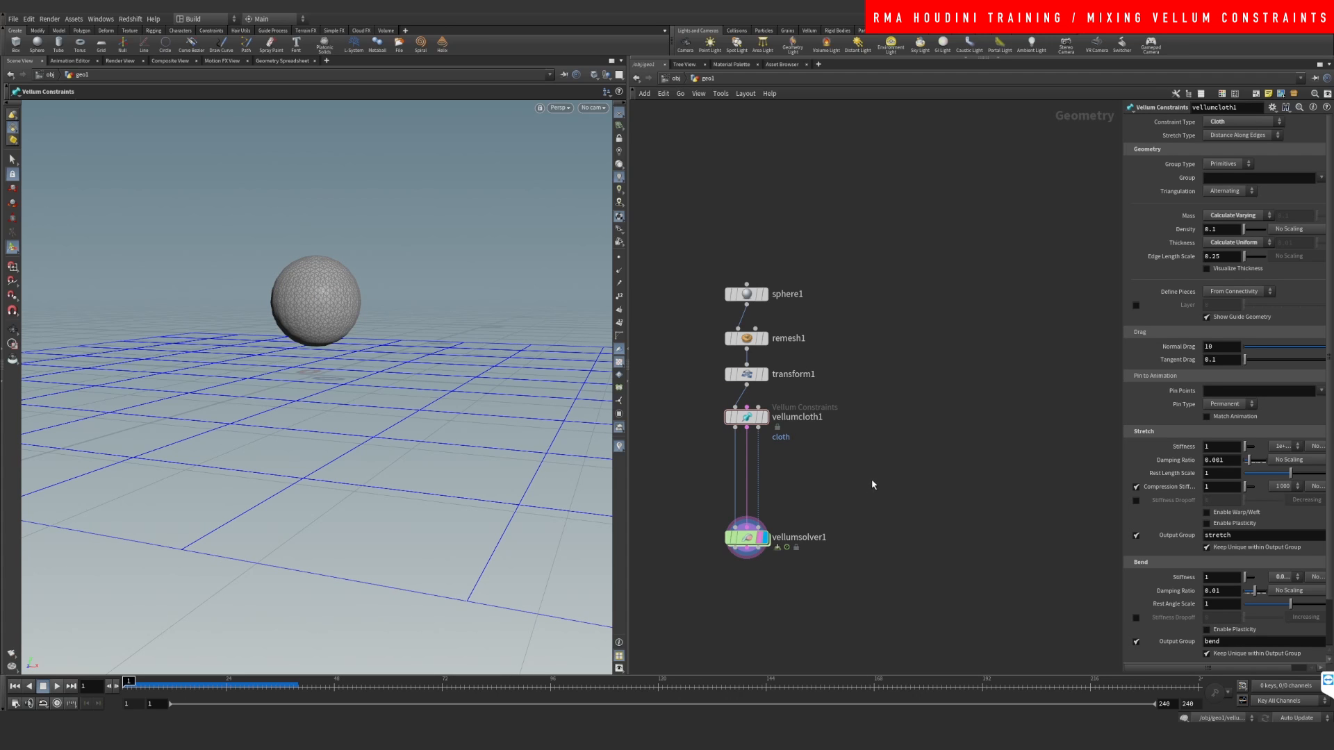
mouse_move(797, 537)
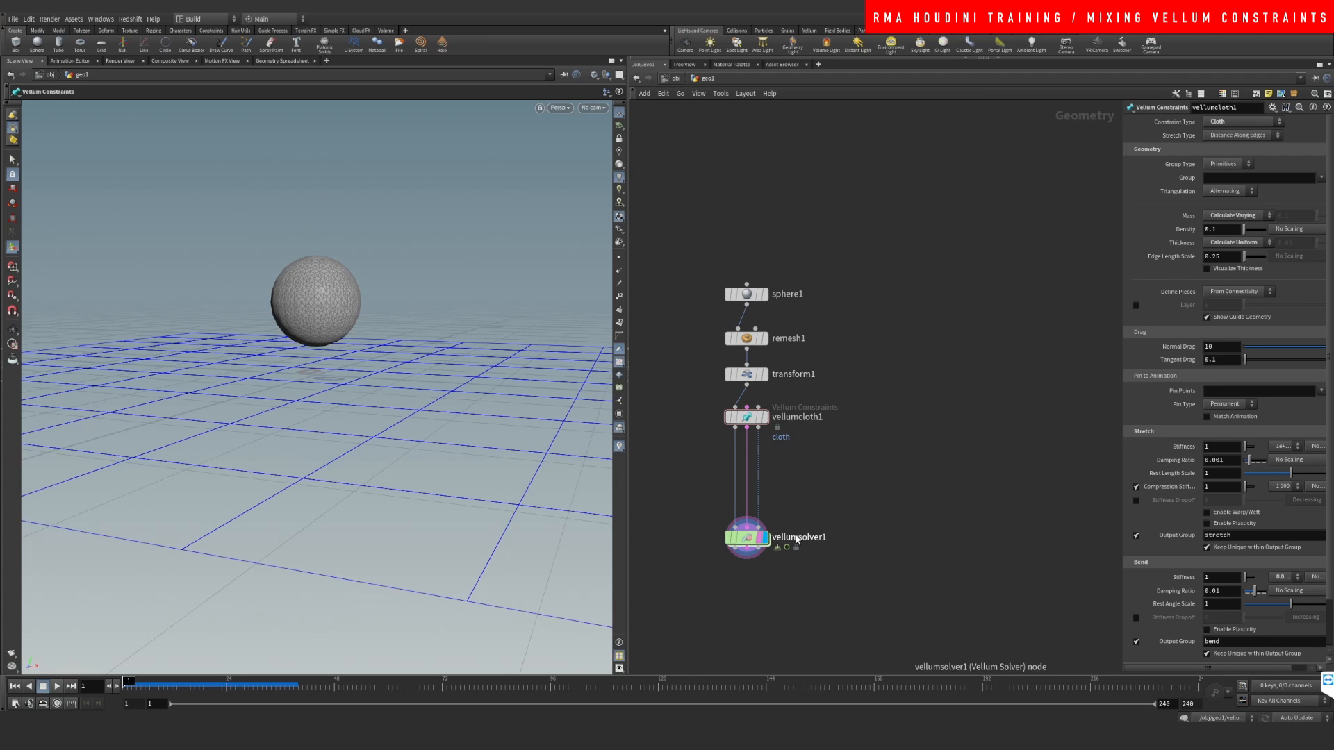
mouse_move(799, 564)
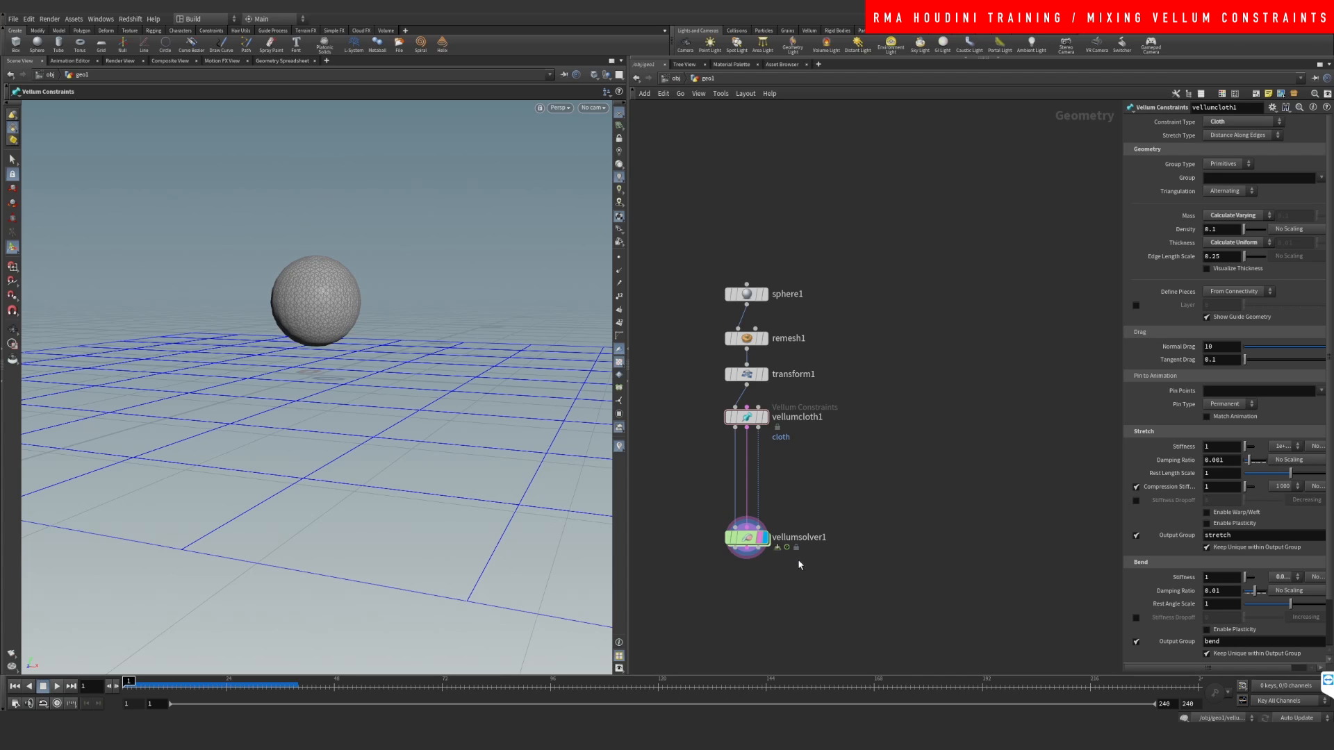
mouse_move(801, 566)
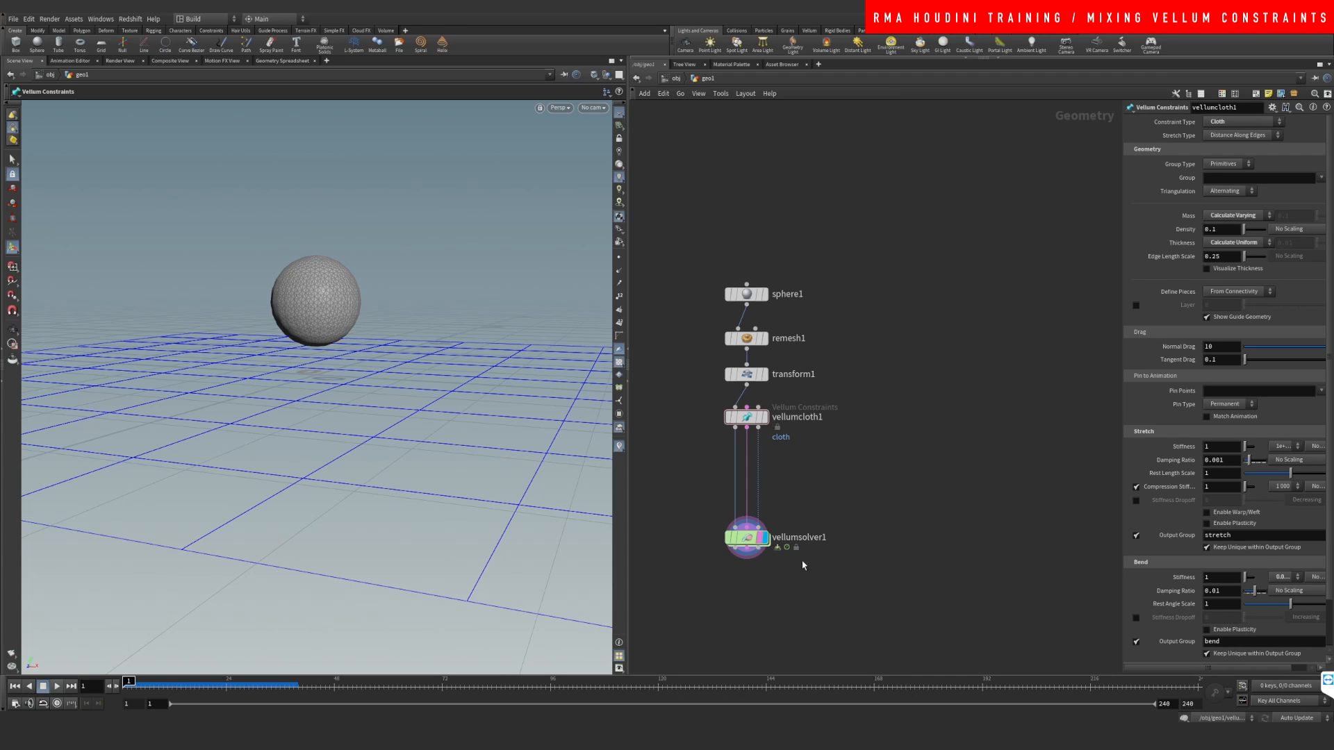
mouse_move(797, 497)
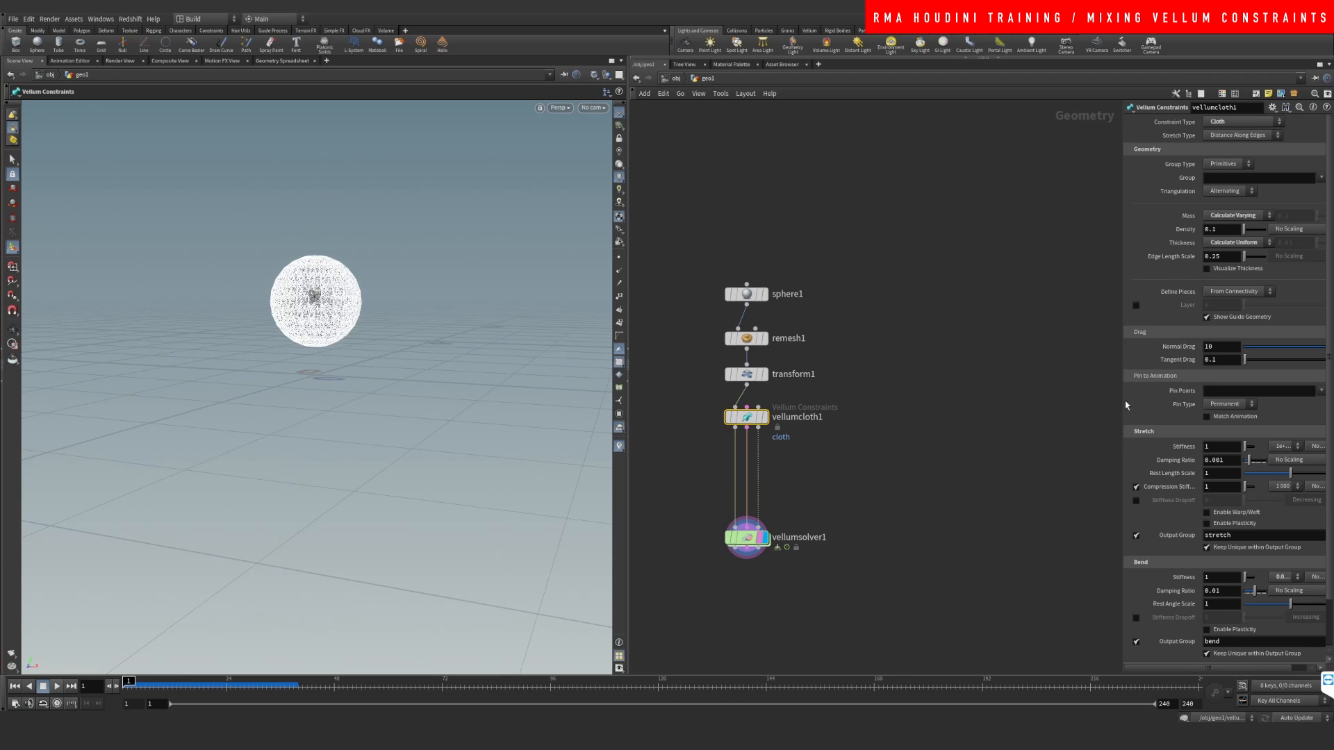
Give vellumcloth1 stretch stiffness 1000 and bend stiffness 10, replaying the simulation.
left_click(1284, 447)
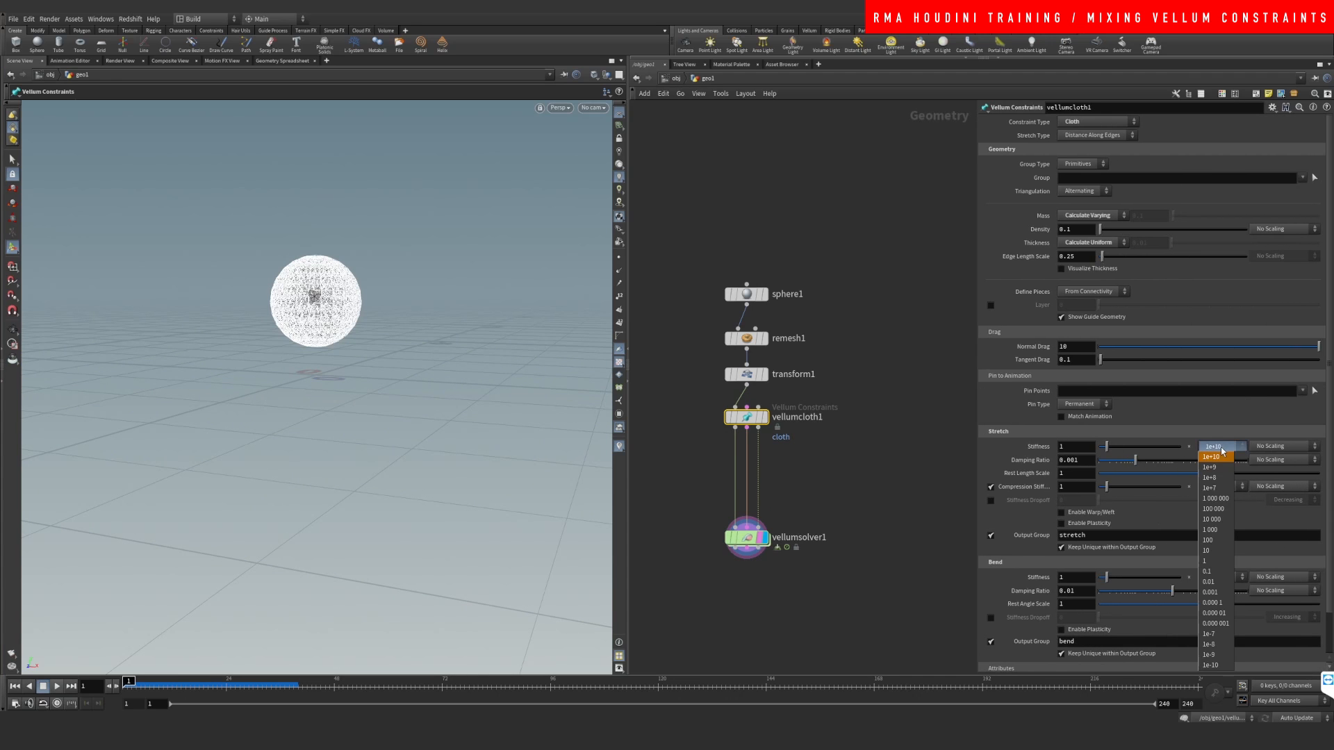
left_click(1212, 456)
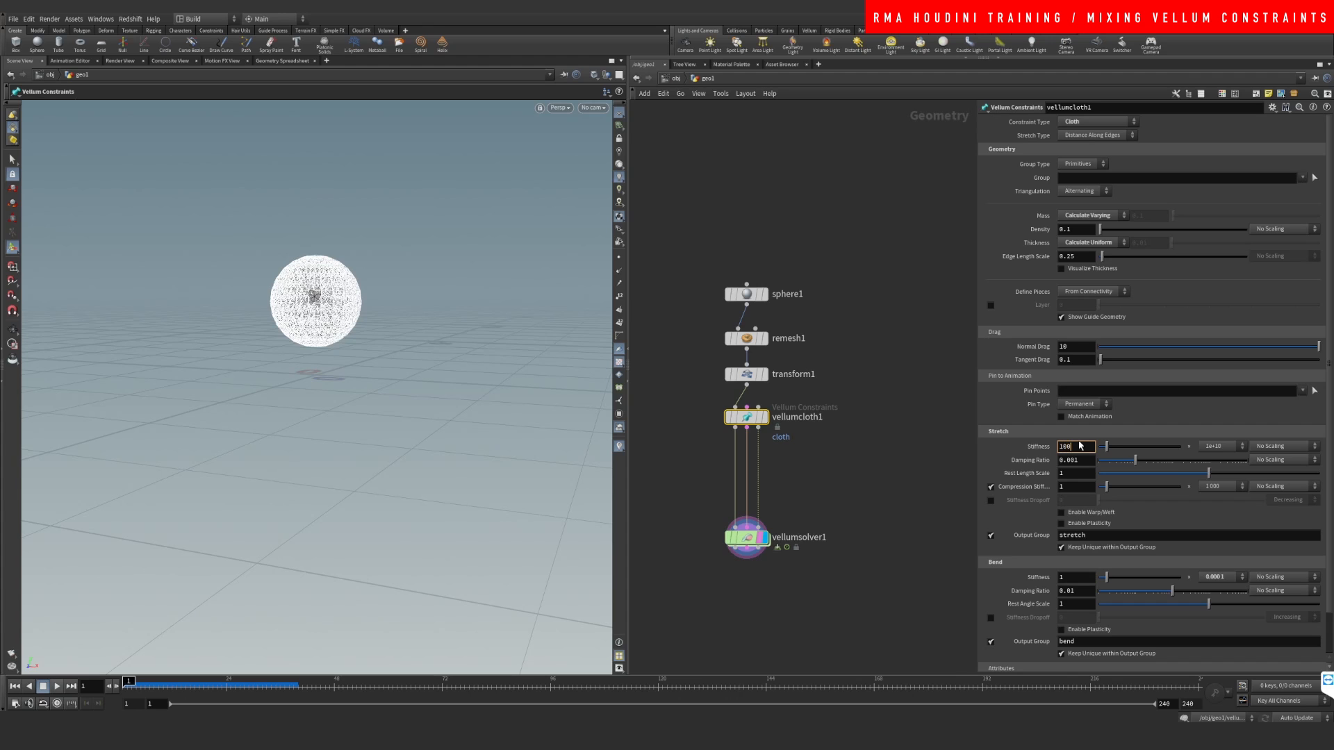
type("100")
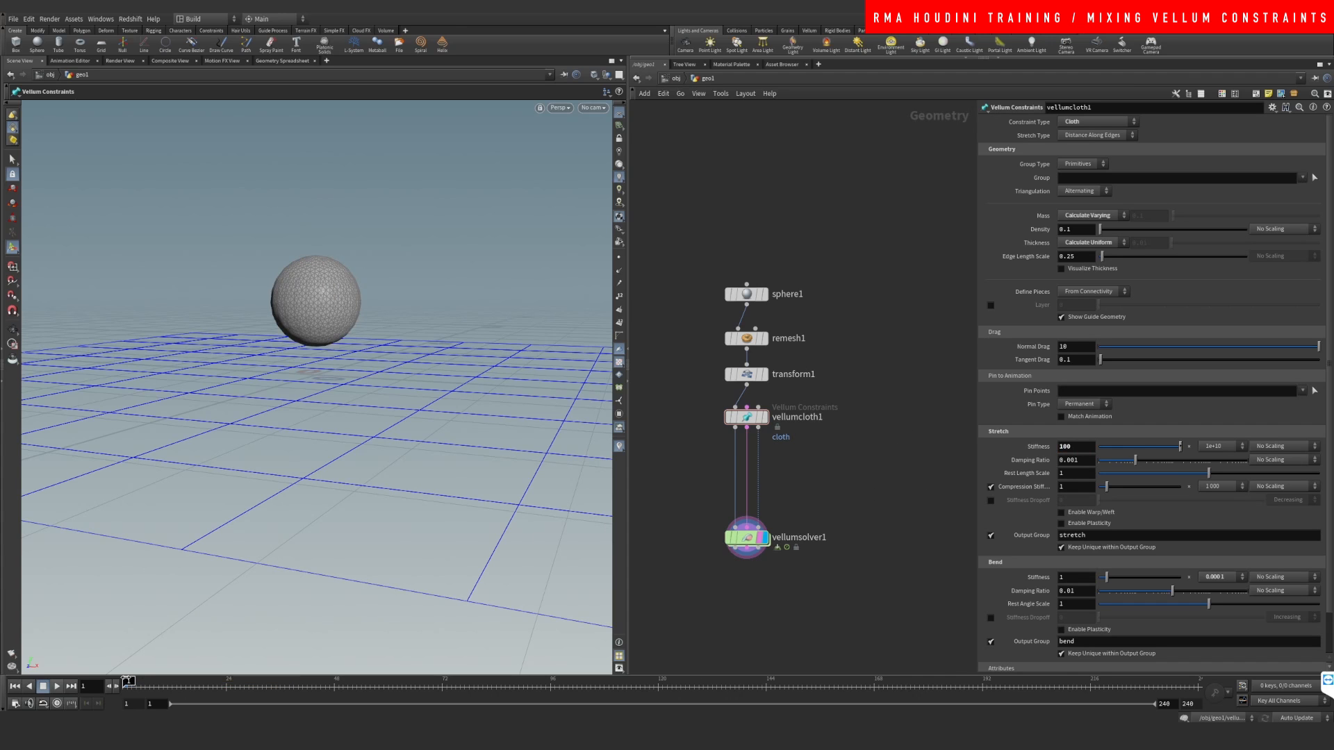
left_click(57, 686)
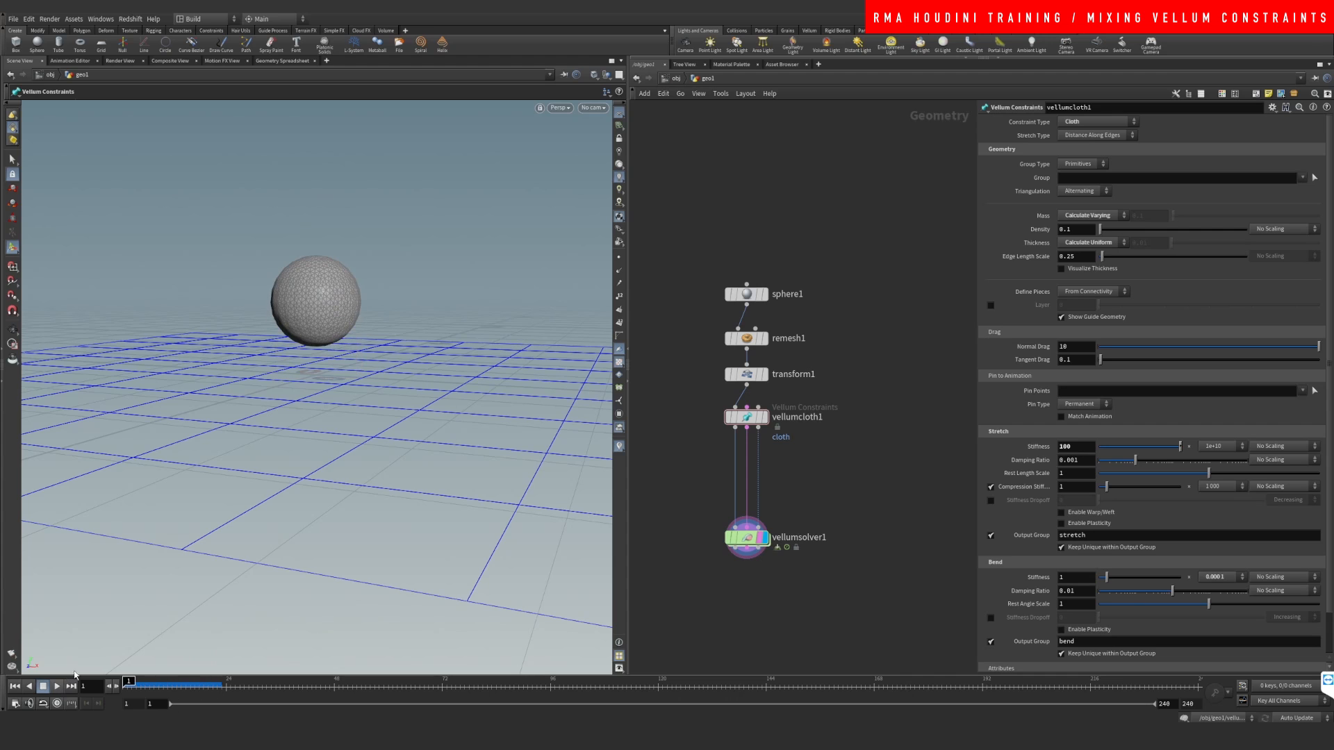
left_click(1218, 446)
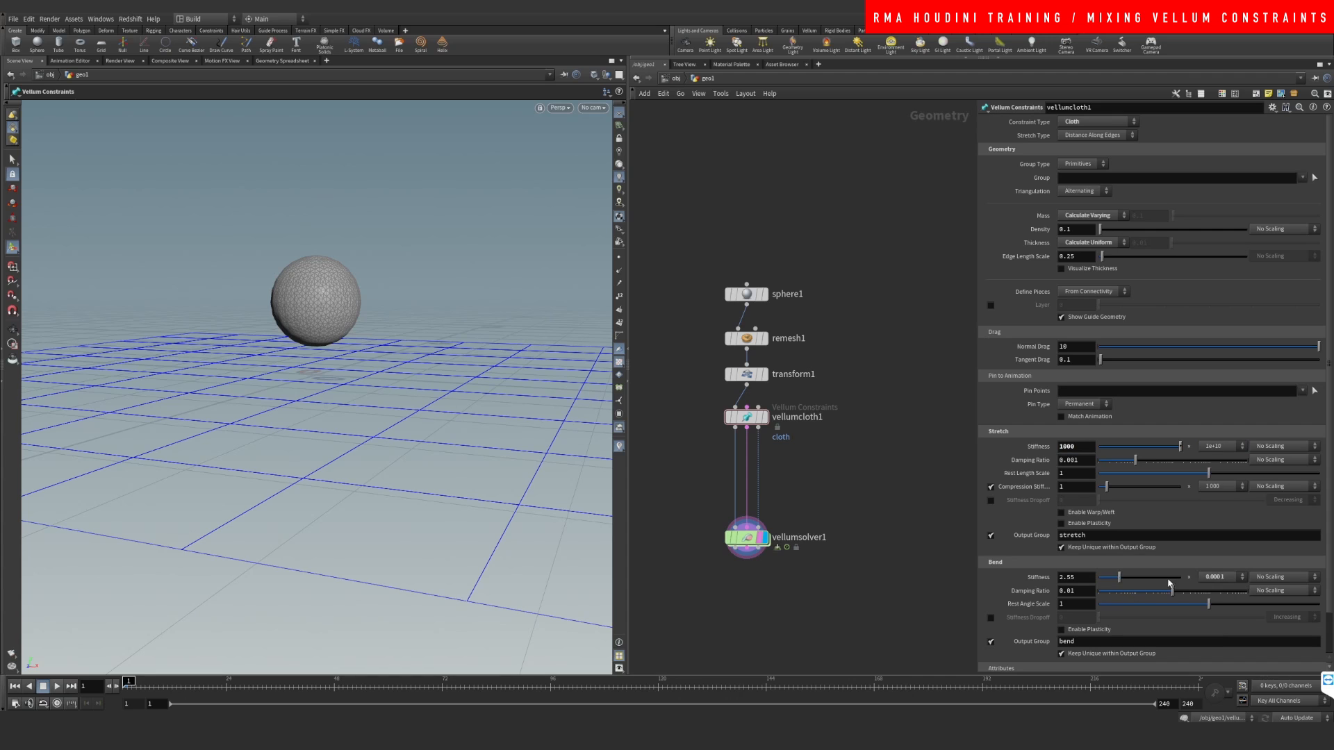
left_click(1240, 576)
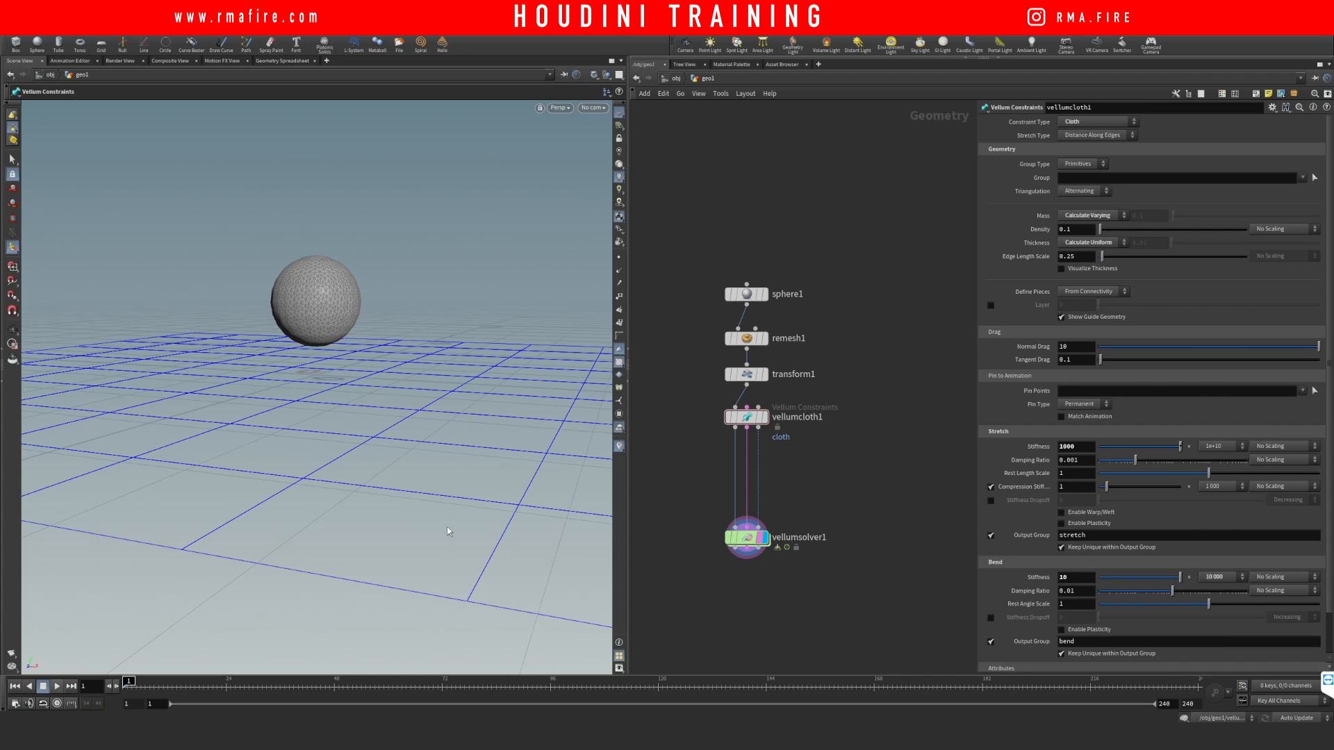
left_click(55, 686)
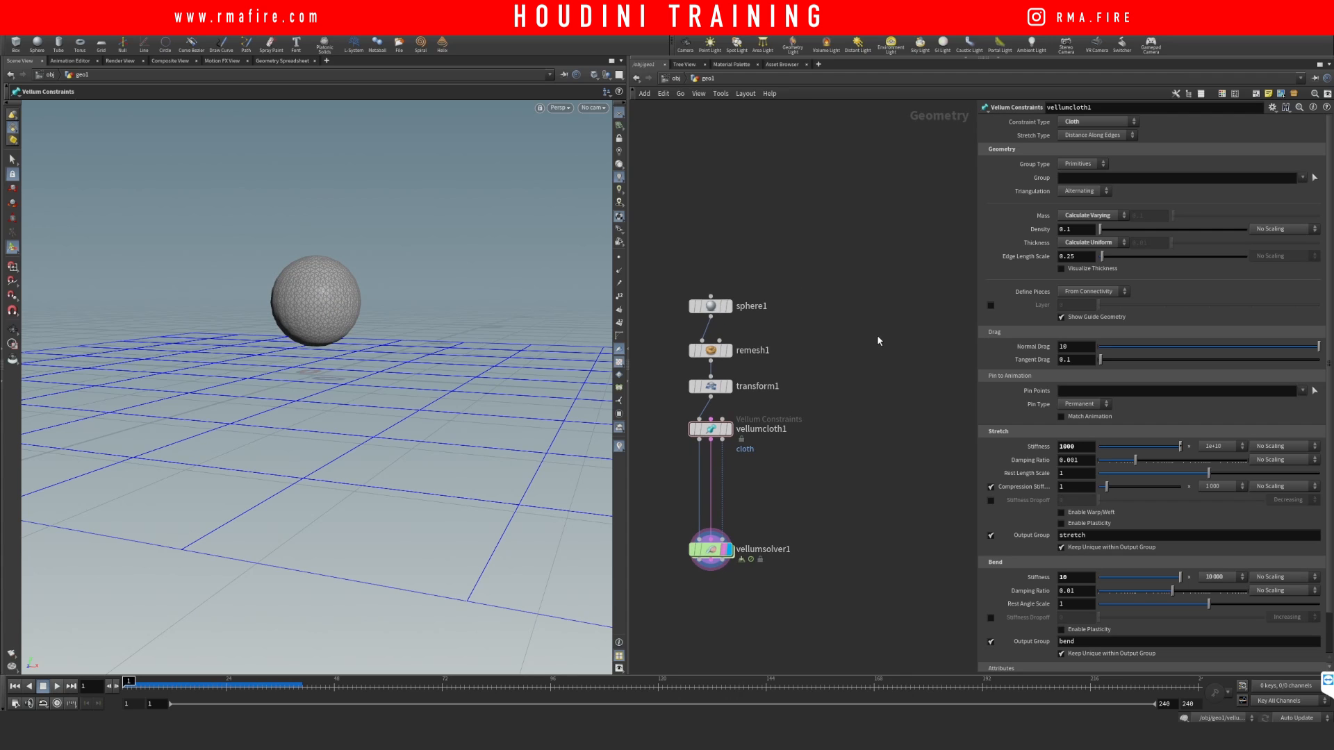
mouse_move(831, 351)
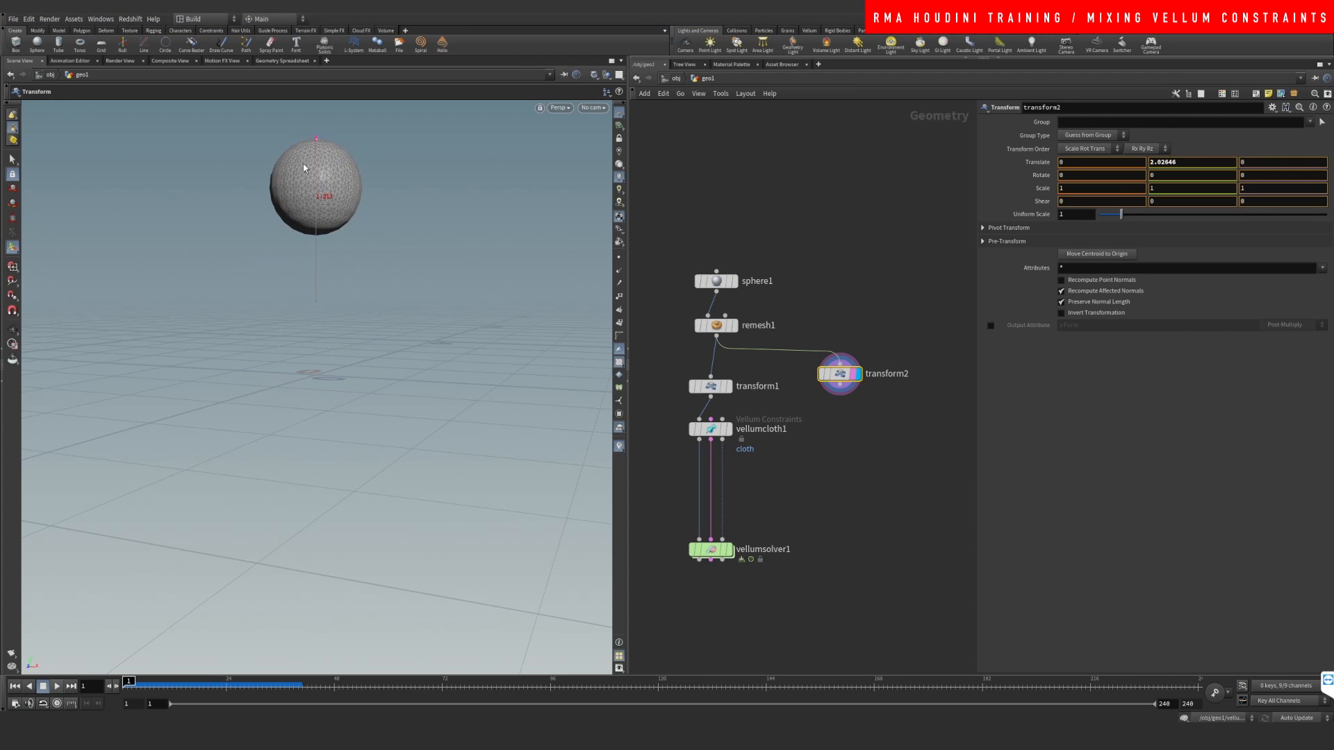
Add transform2 off remesh1 and place a second Vellum cloth node beneath it.
left_click(843, 374)
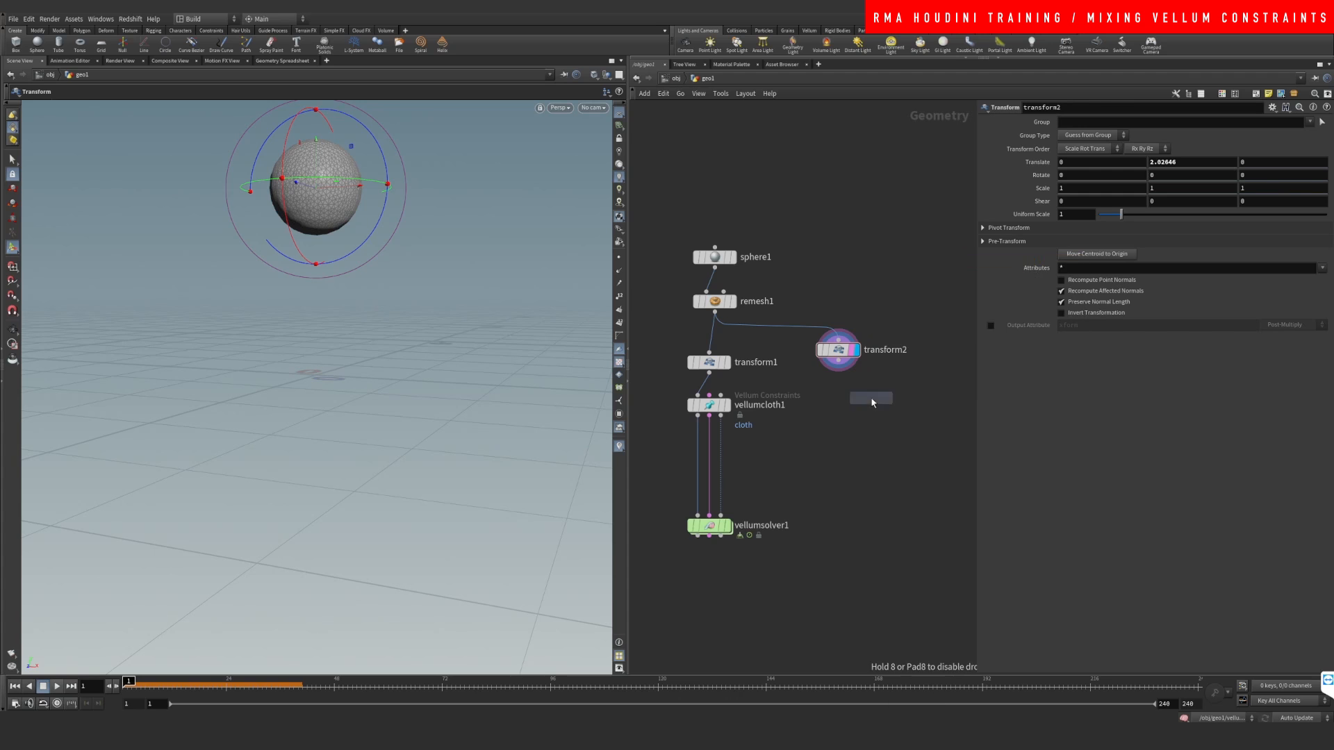
left_click(871, 398)
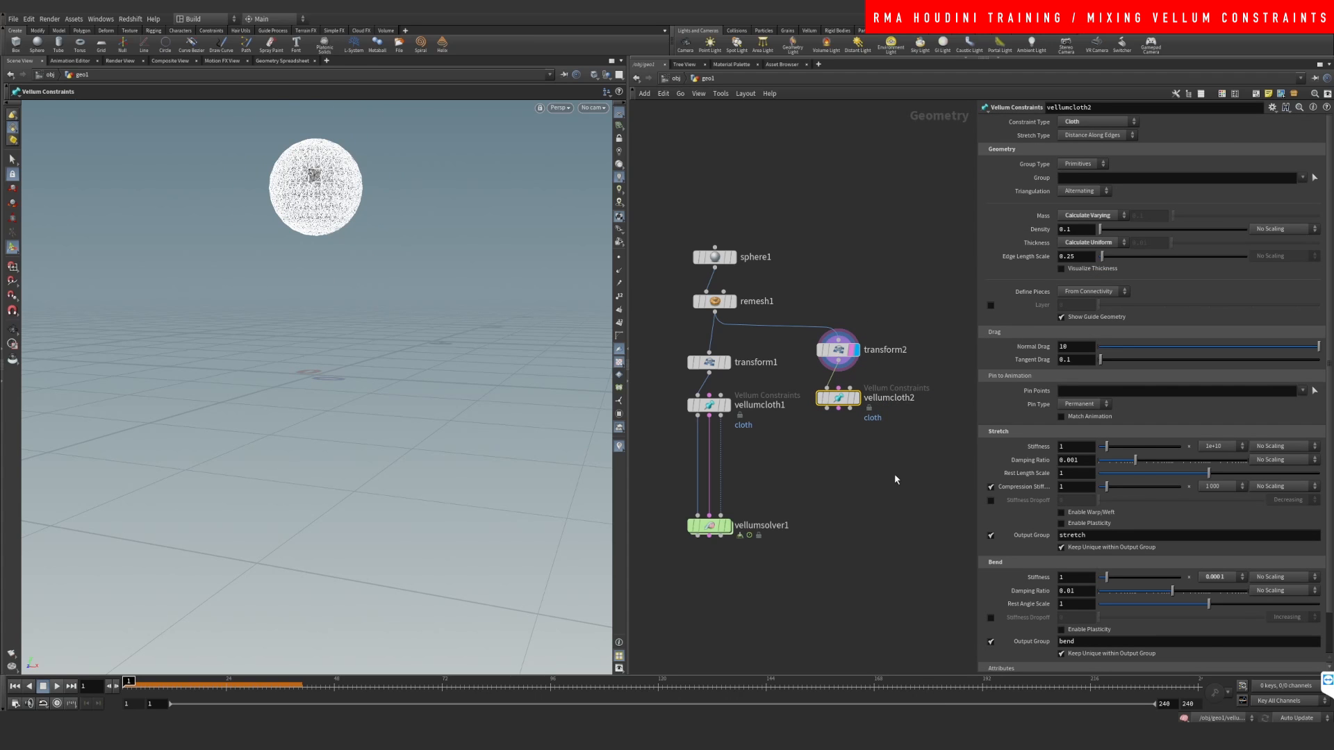
mouse_move(838, 482)
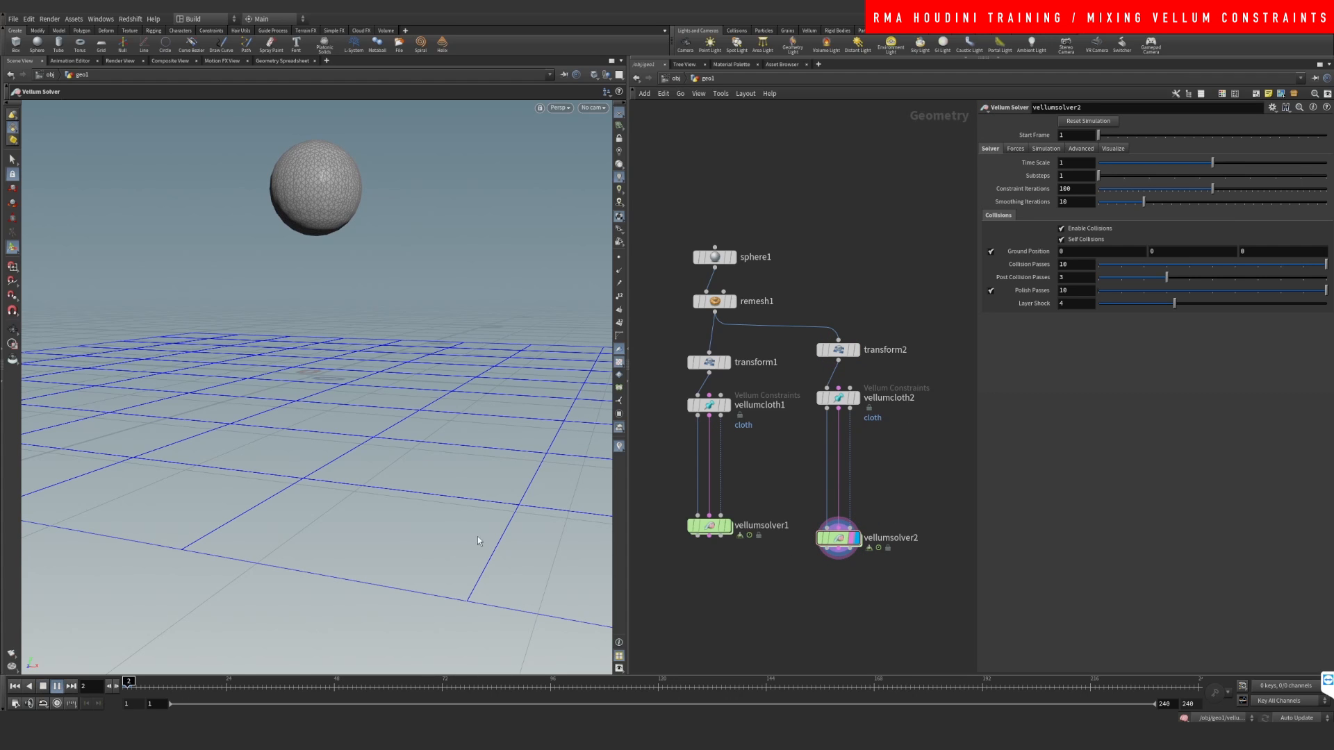
Toggle timeline playback and select the second Vellum cloth node, vellumcloth2.
left_click(57, 685)
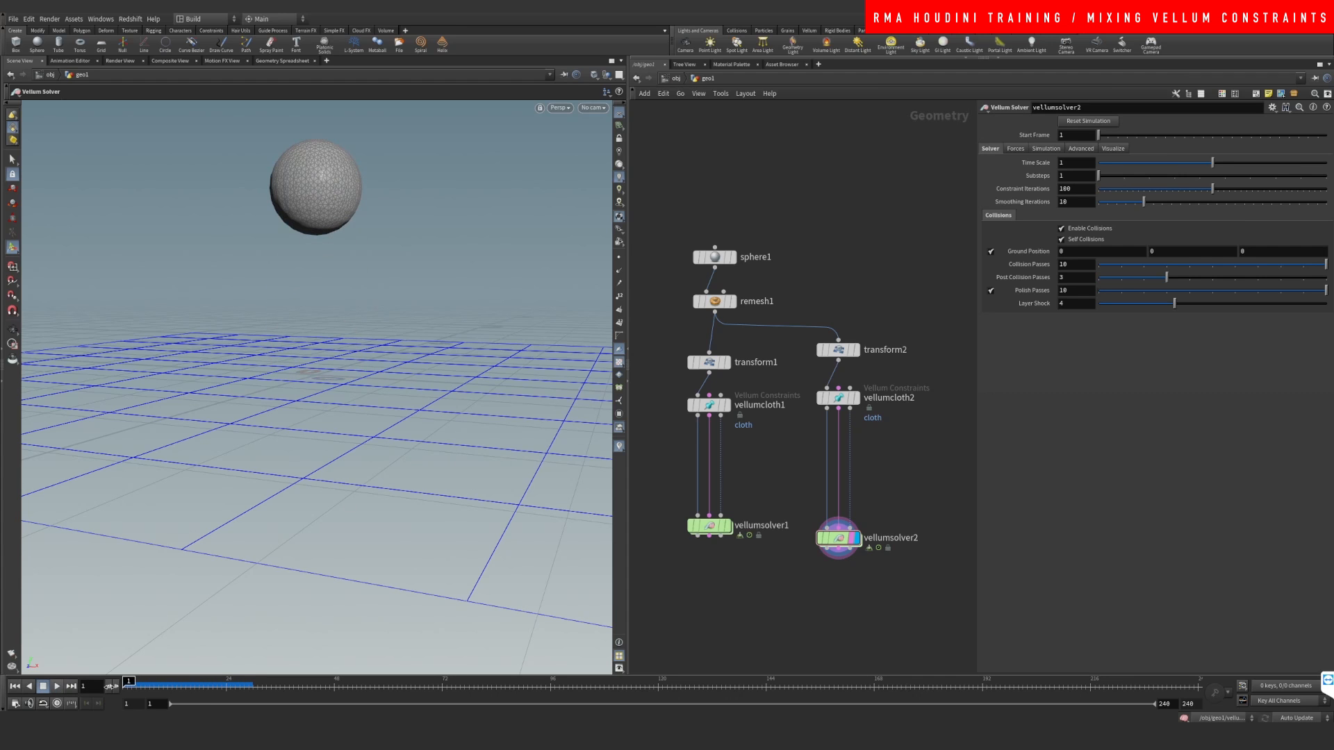
left_click(838, 398)
type("m")
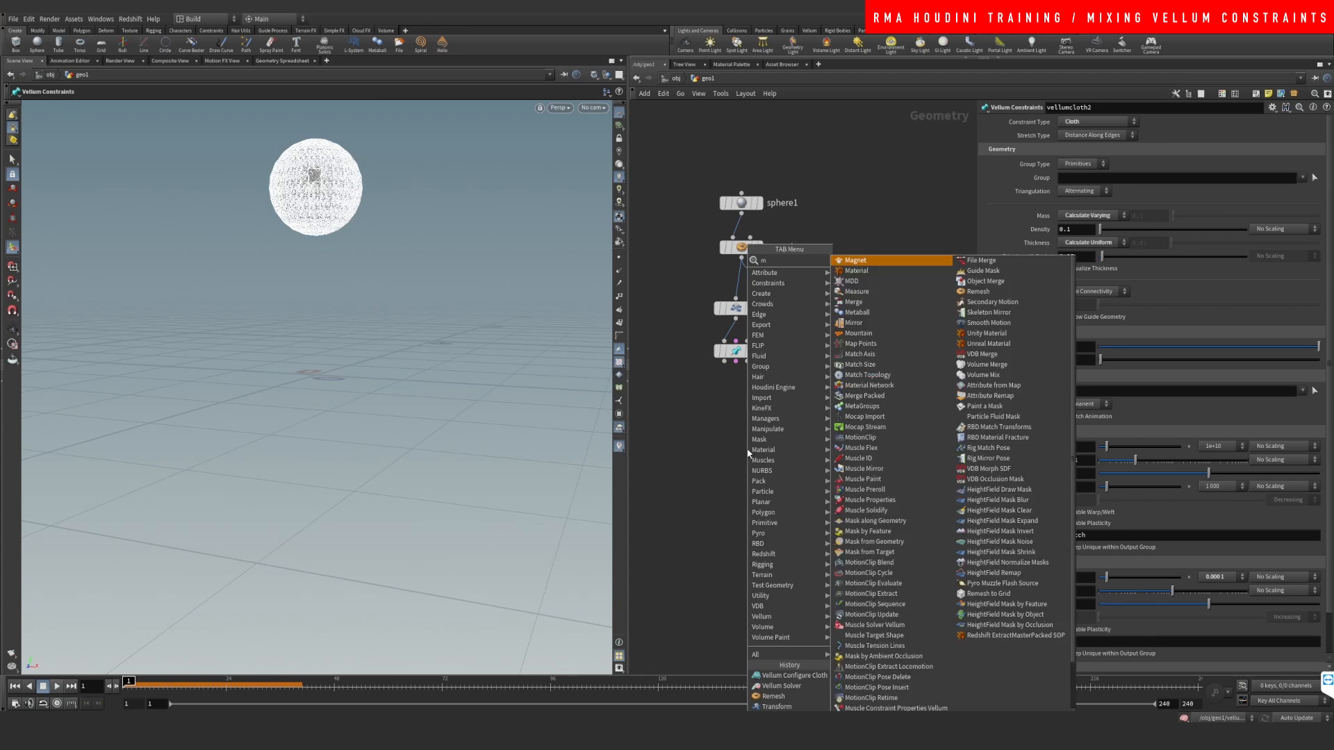
Add a merge node above vellumsolver1 to combine both cloths.
left_click(853, 301)
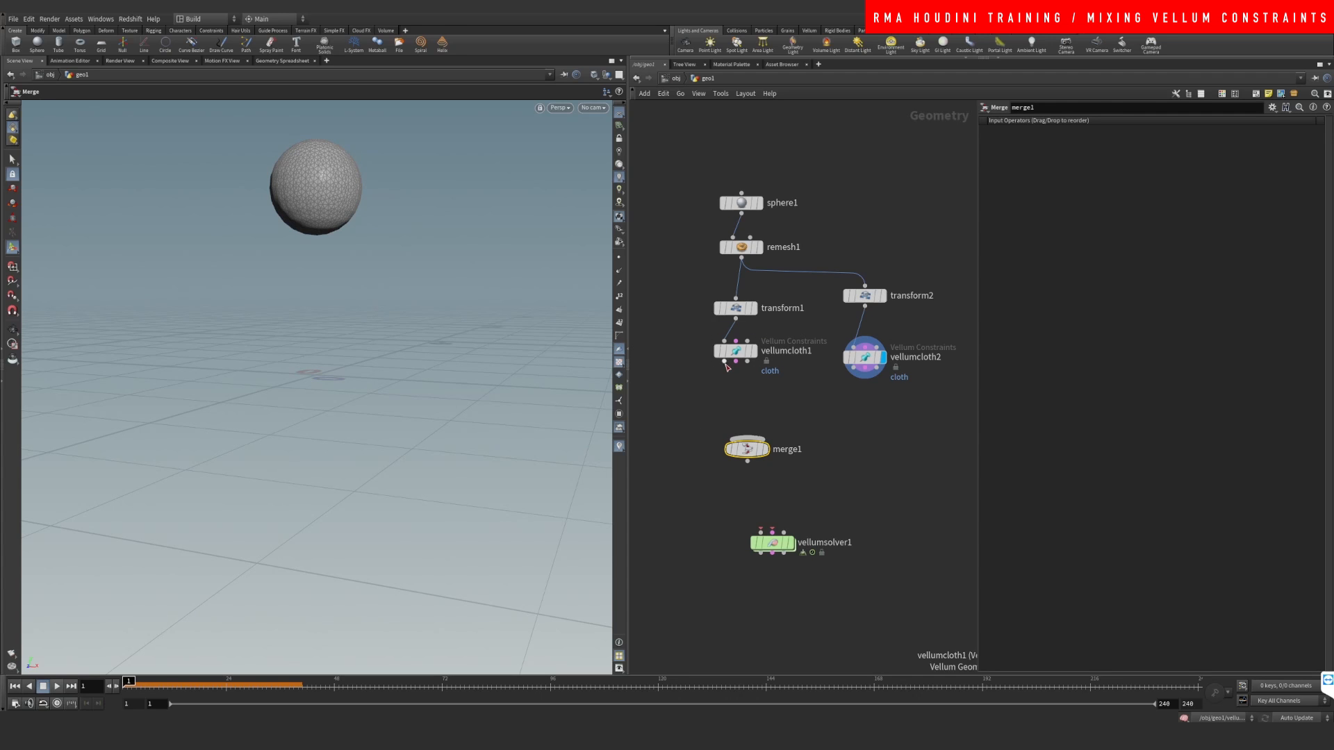
mouse_move(726, 364)
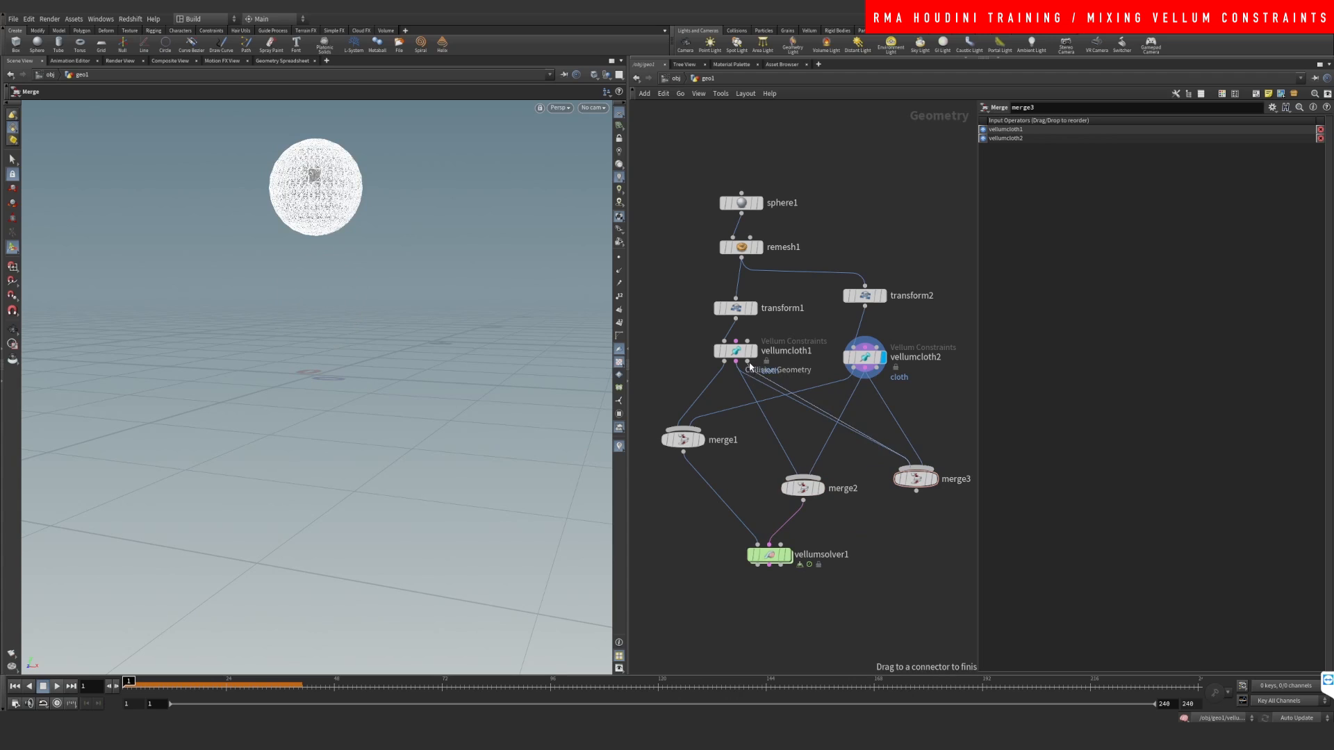
mouse_move(747, 368)
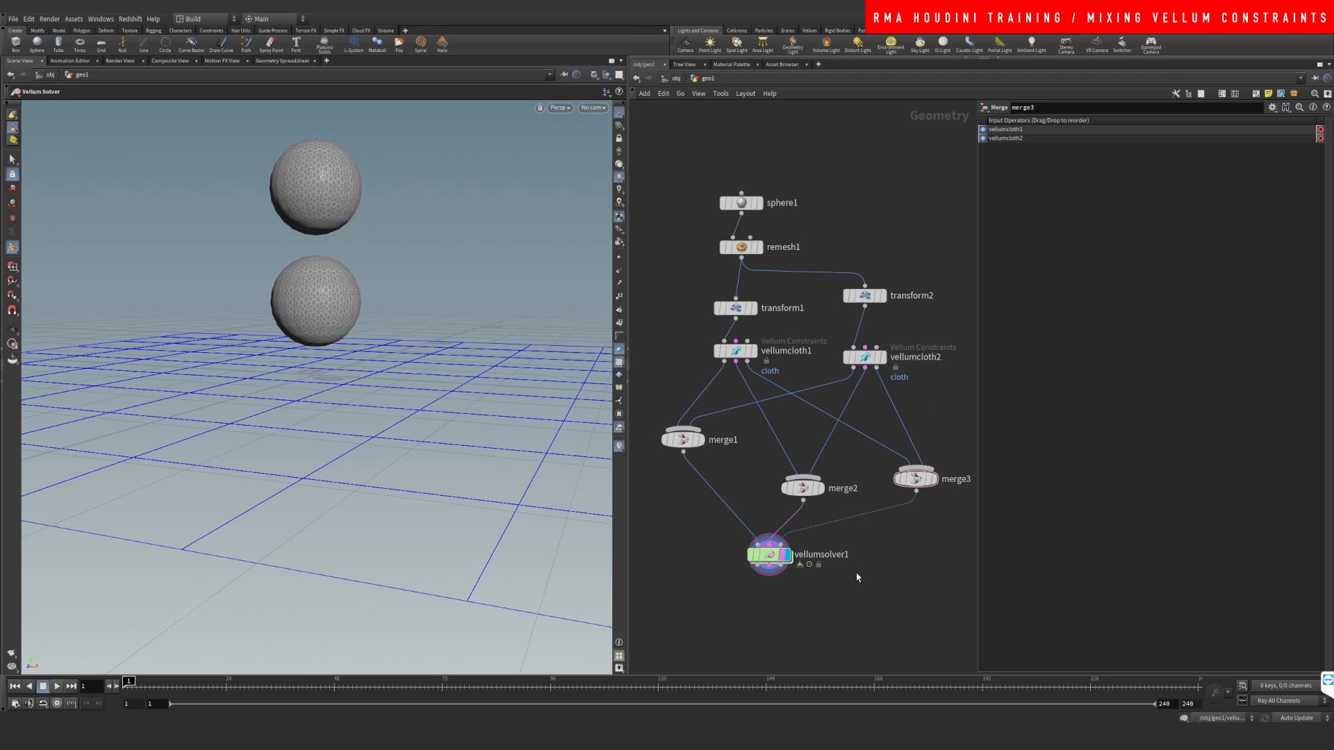
Play the timeline so both cloth spheres fall and the lower one collapses.
left_click(57, 686)
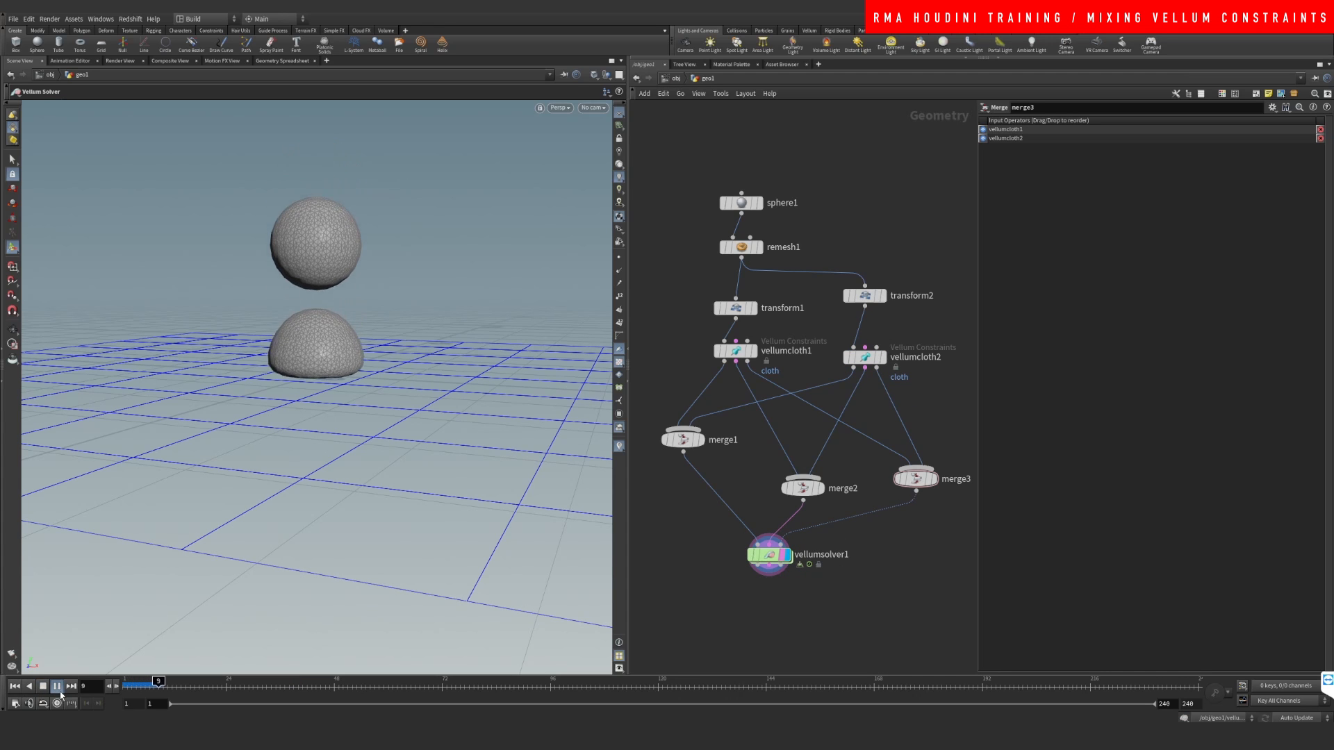
left_click(56, 686)
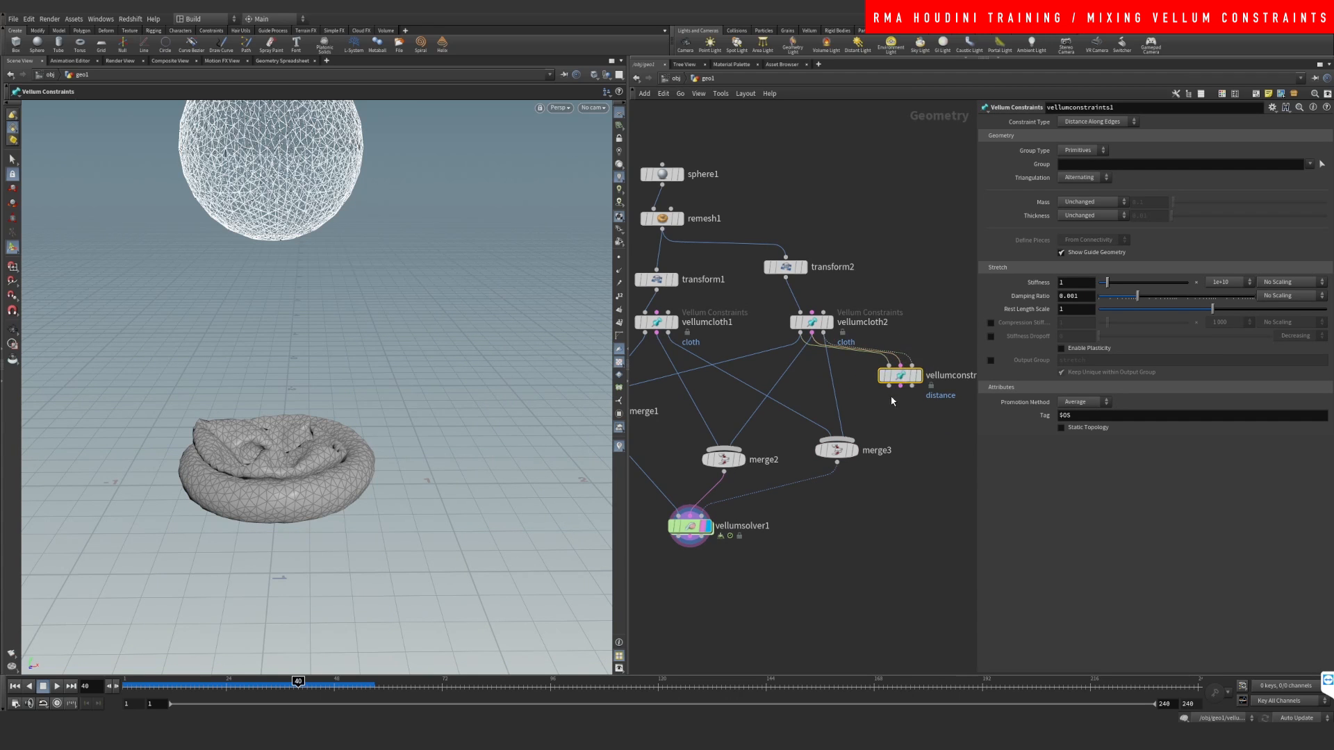
Switch vellumconstraints1's Constraint Type to Pressure.
left_click(1096, 122)
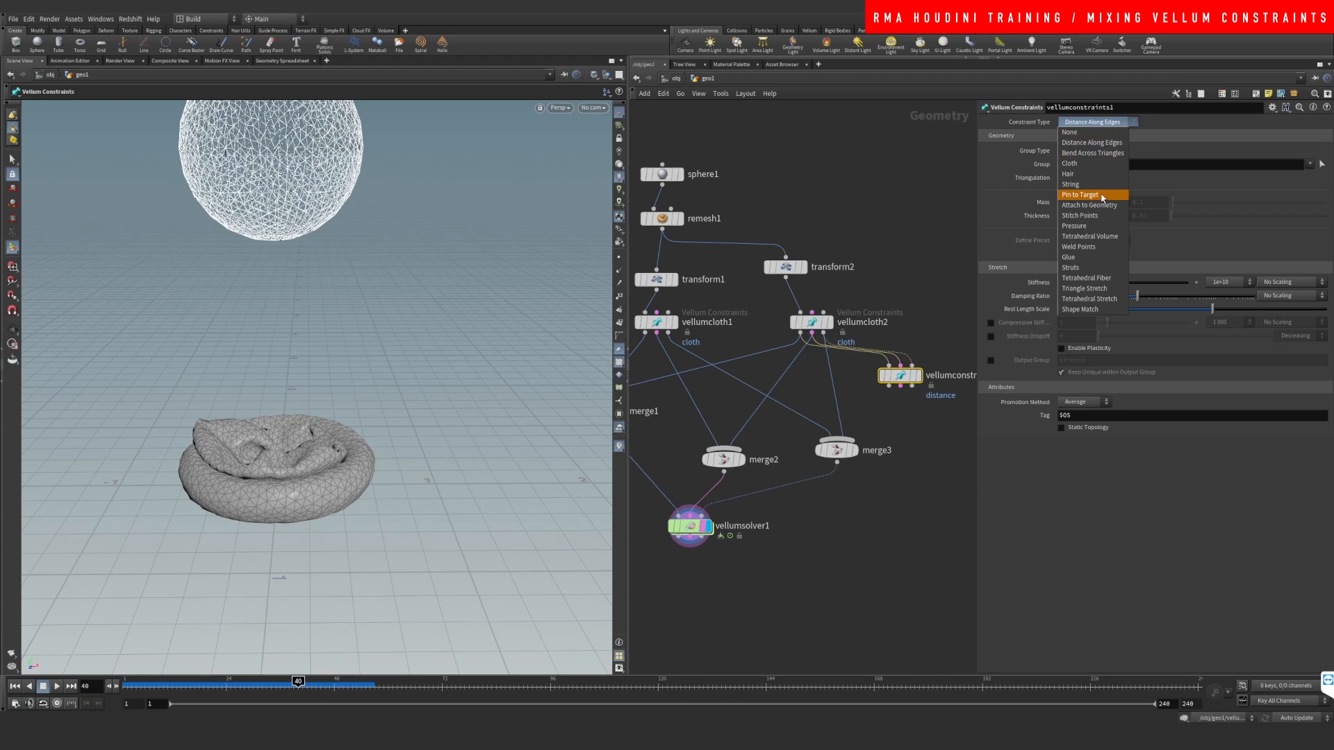
mouse_move(1087, 216)
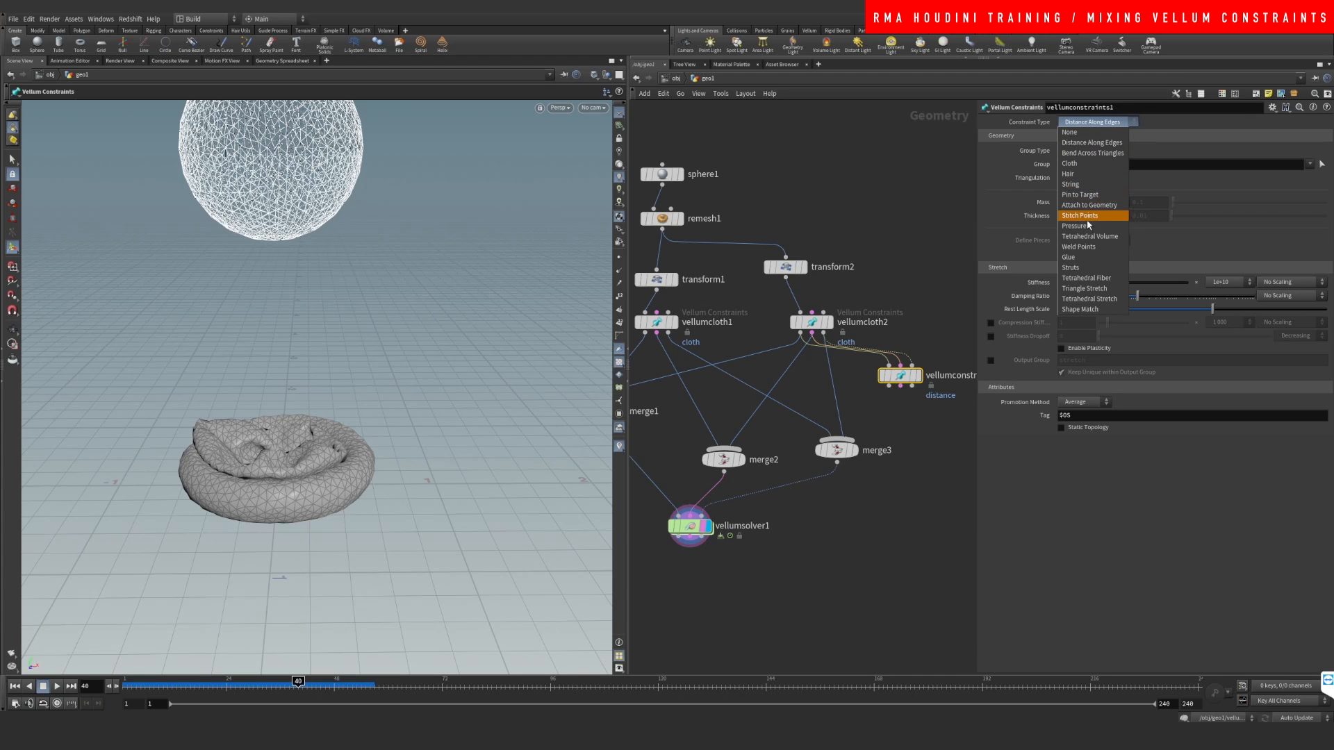
left_click(1076, 226)
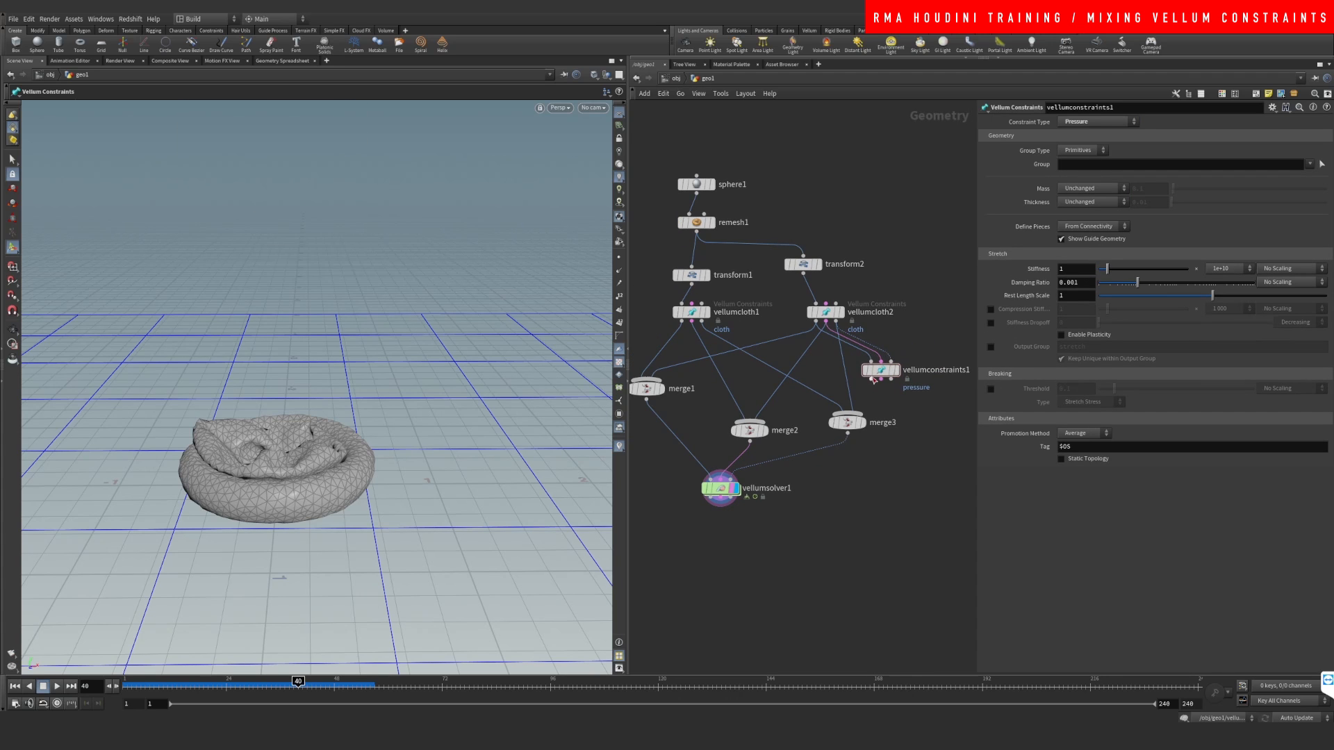
mouse_move(798, 338)
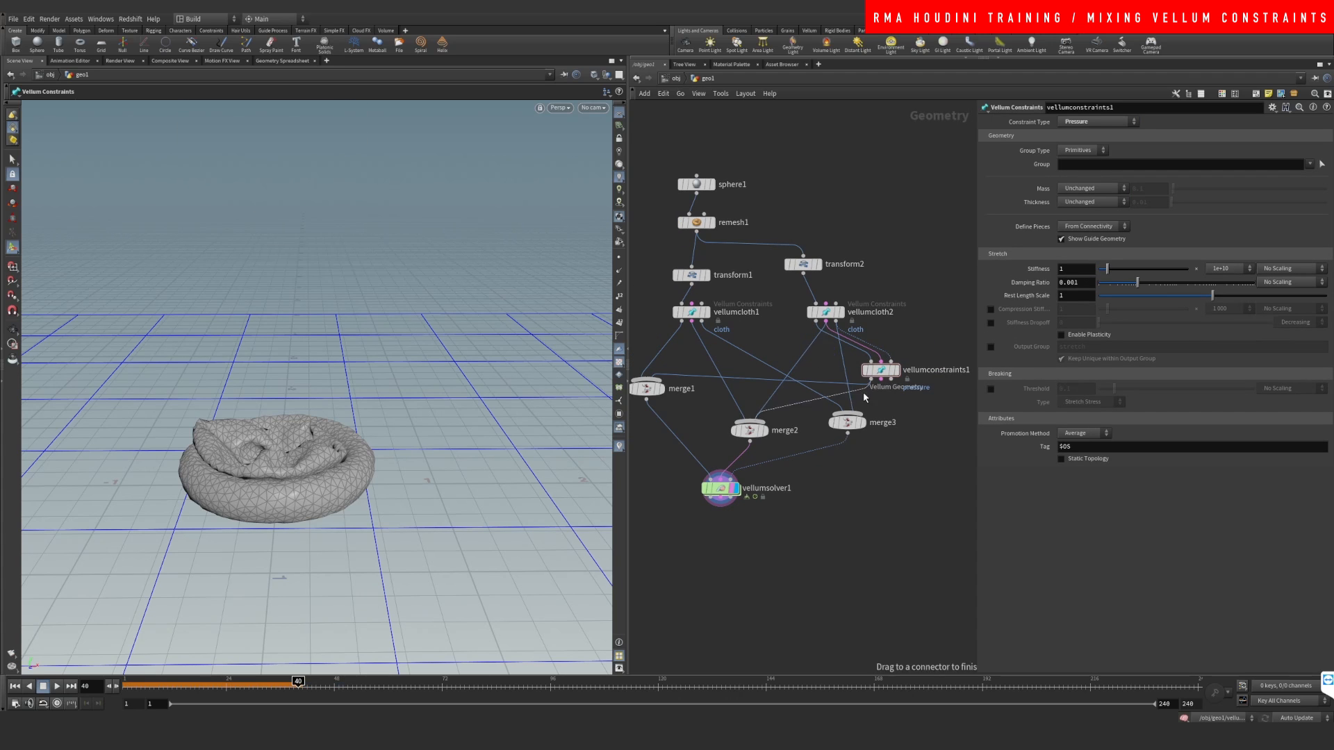
mouse_move(894, 393)
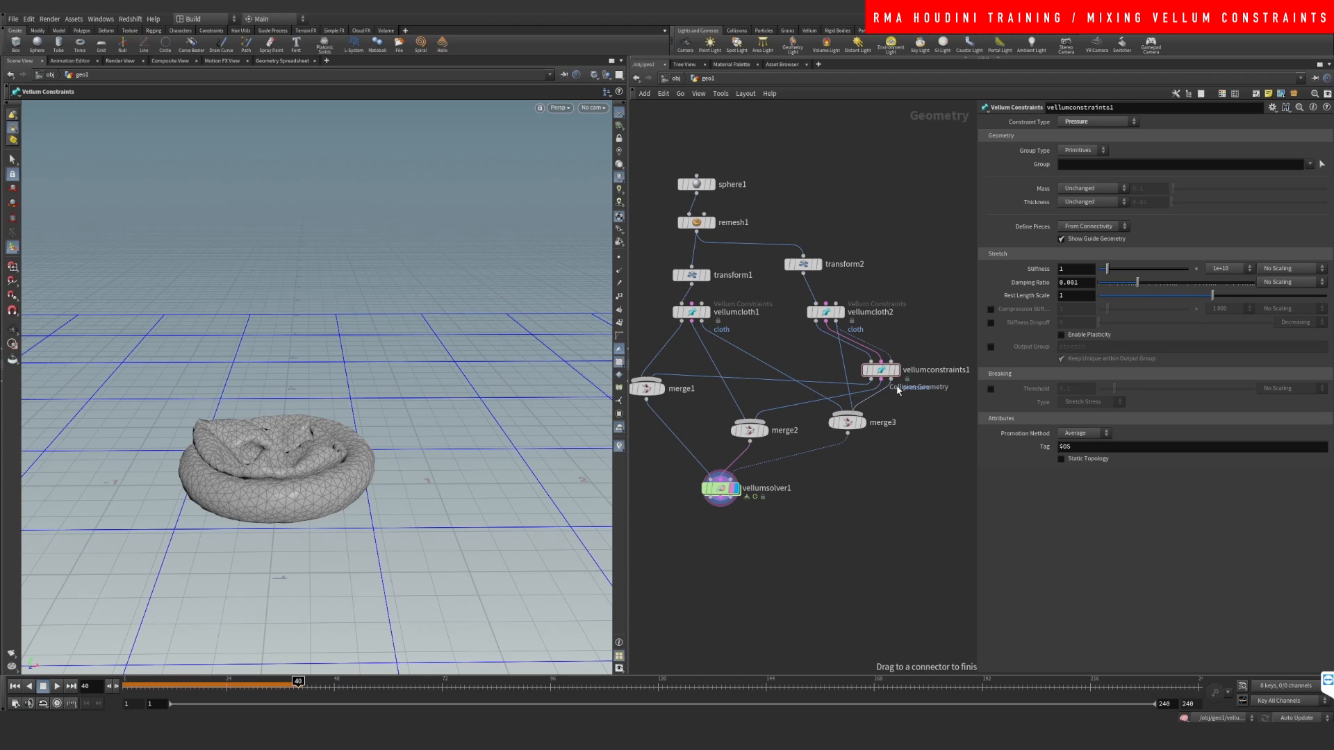